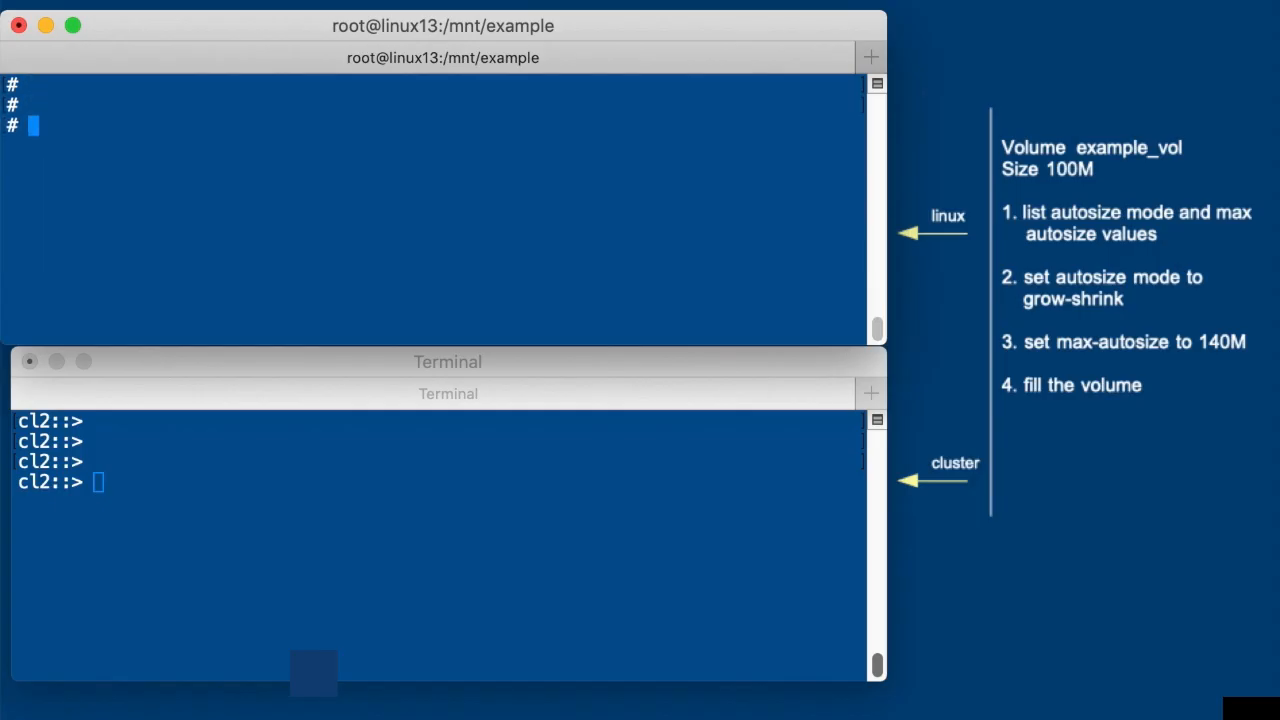
pyautogui.moveTo(1168, 180)
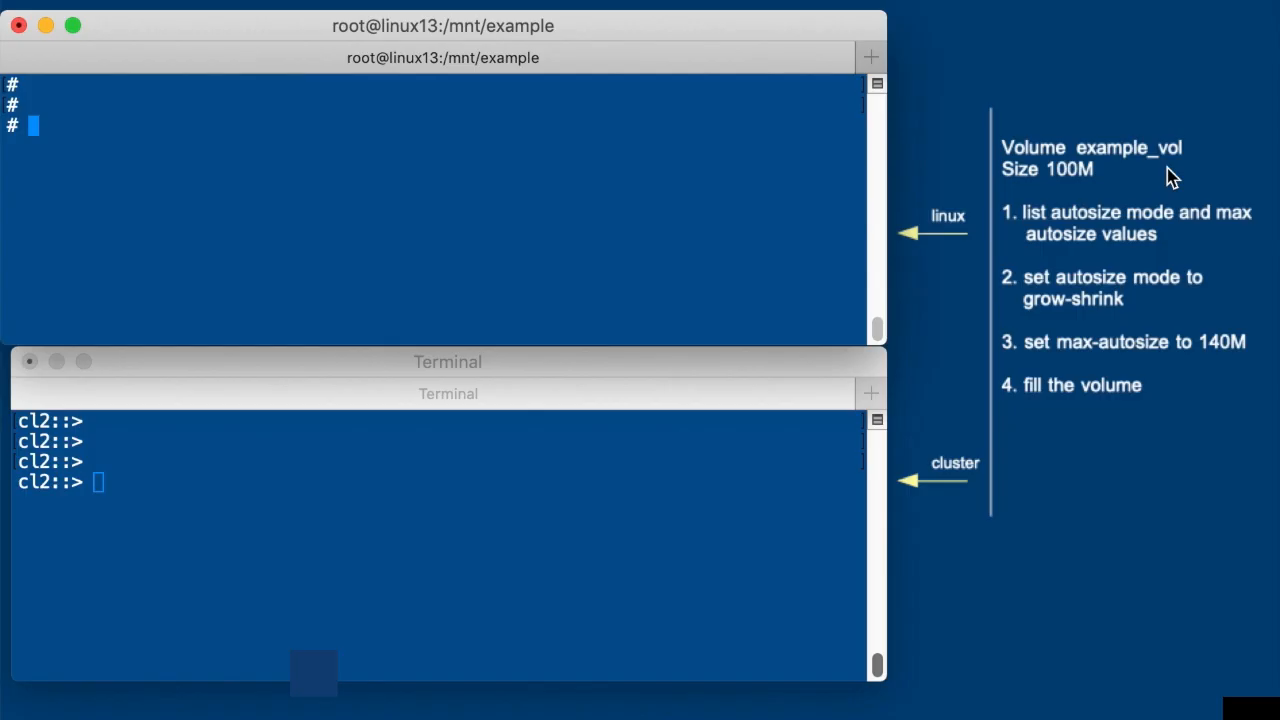
pyautogui.moveTo(1084, 188)
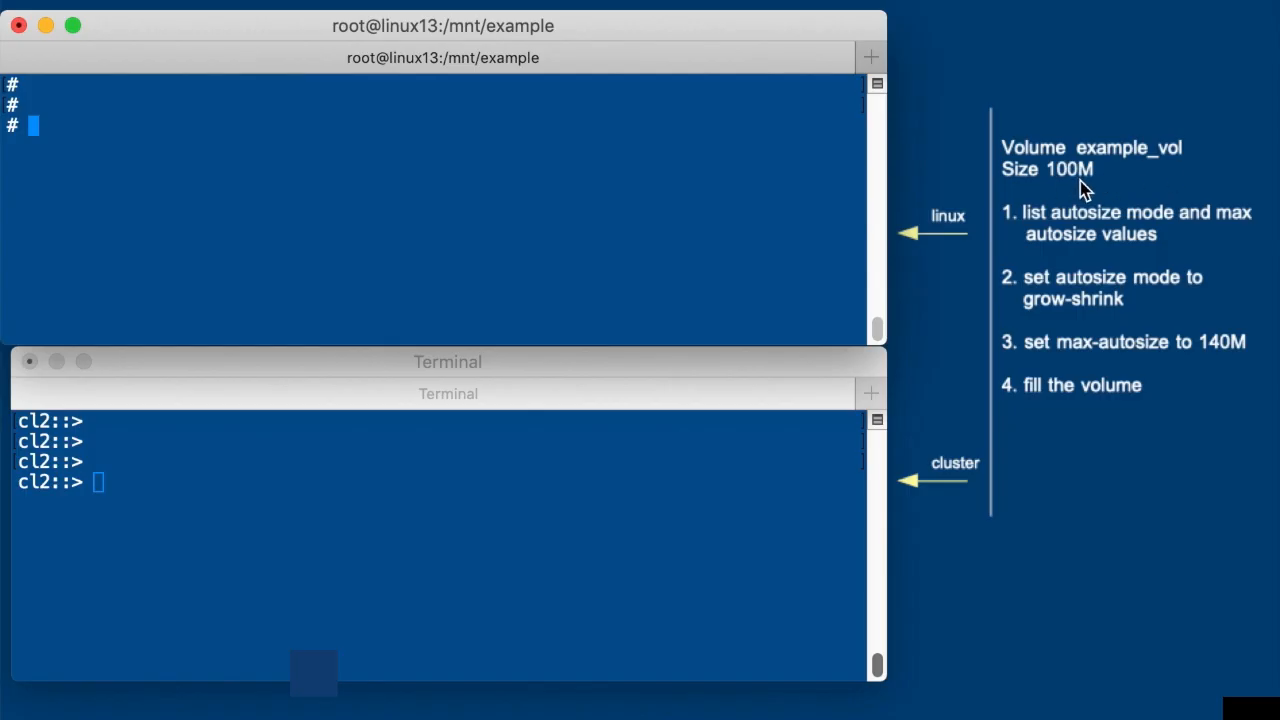
pyautogui.moveTo(1150, 232)
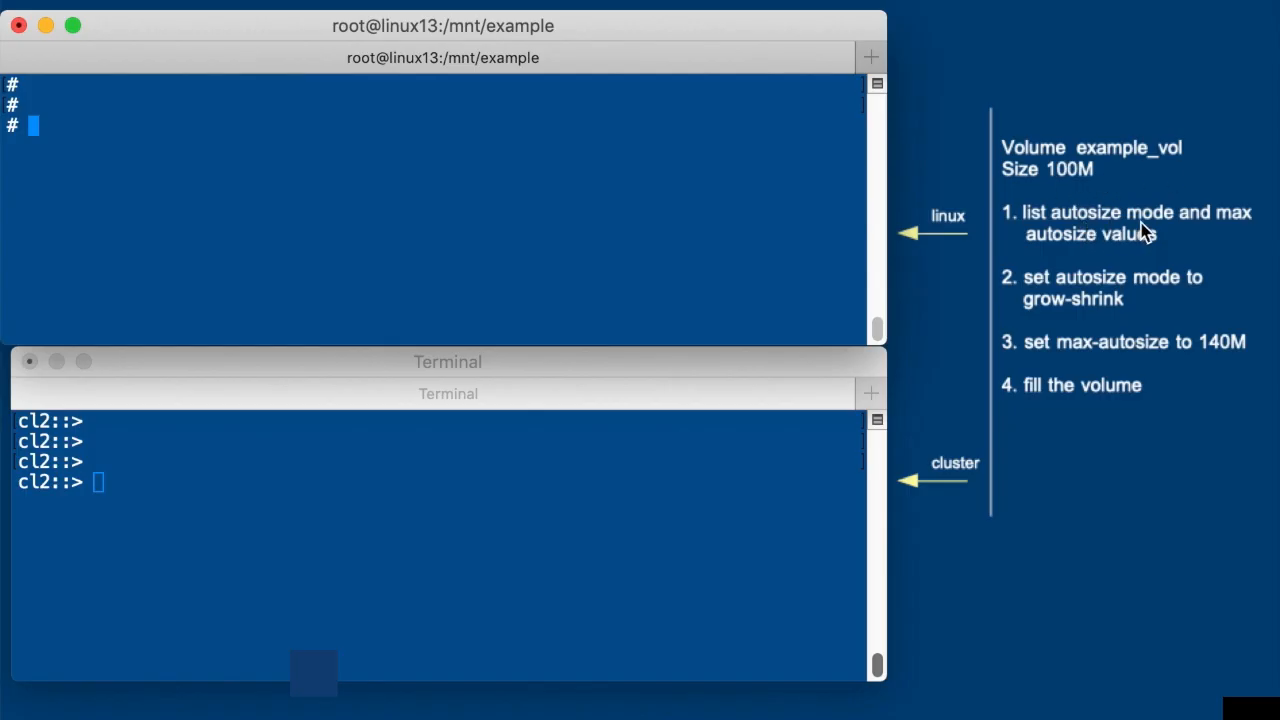
pyautogui.moveTo(1148, 248)
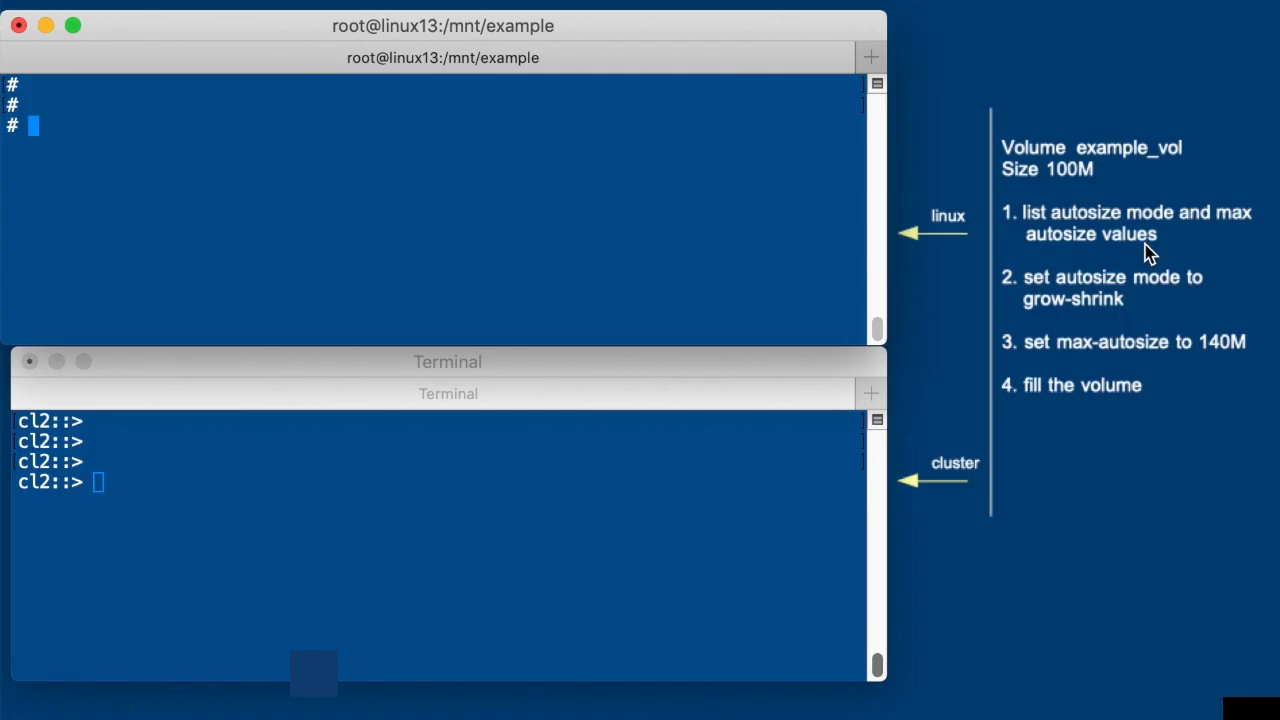
pyautogui.moveTo(1160, 306)
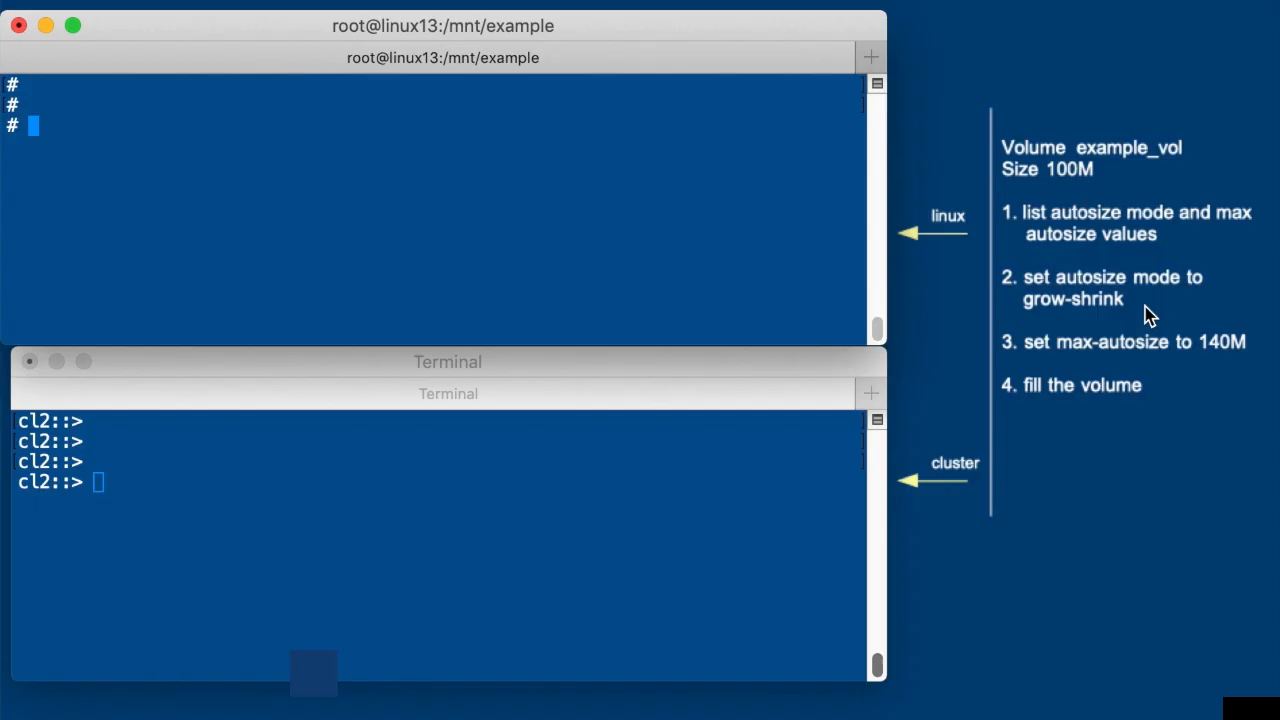
pyautogui.moveTo(1144, 362)
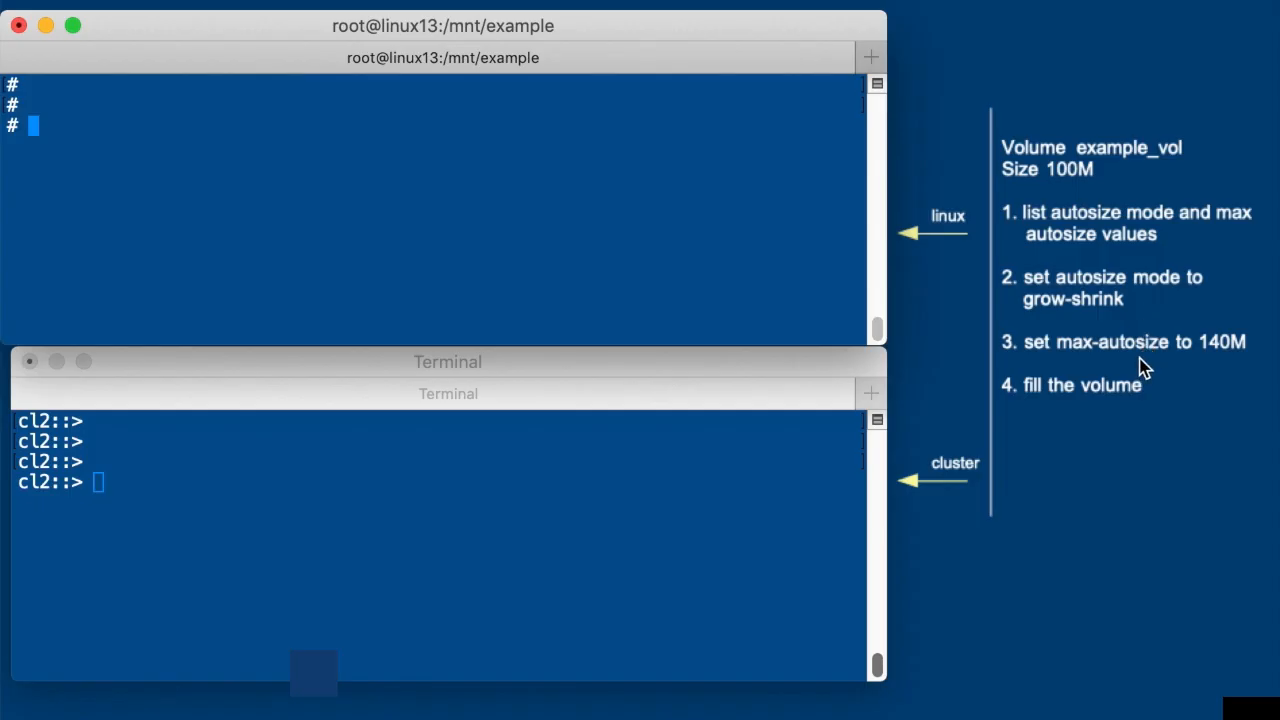
pyautogui.moveTo(1136, 412)
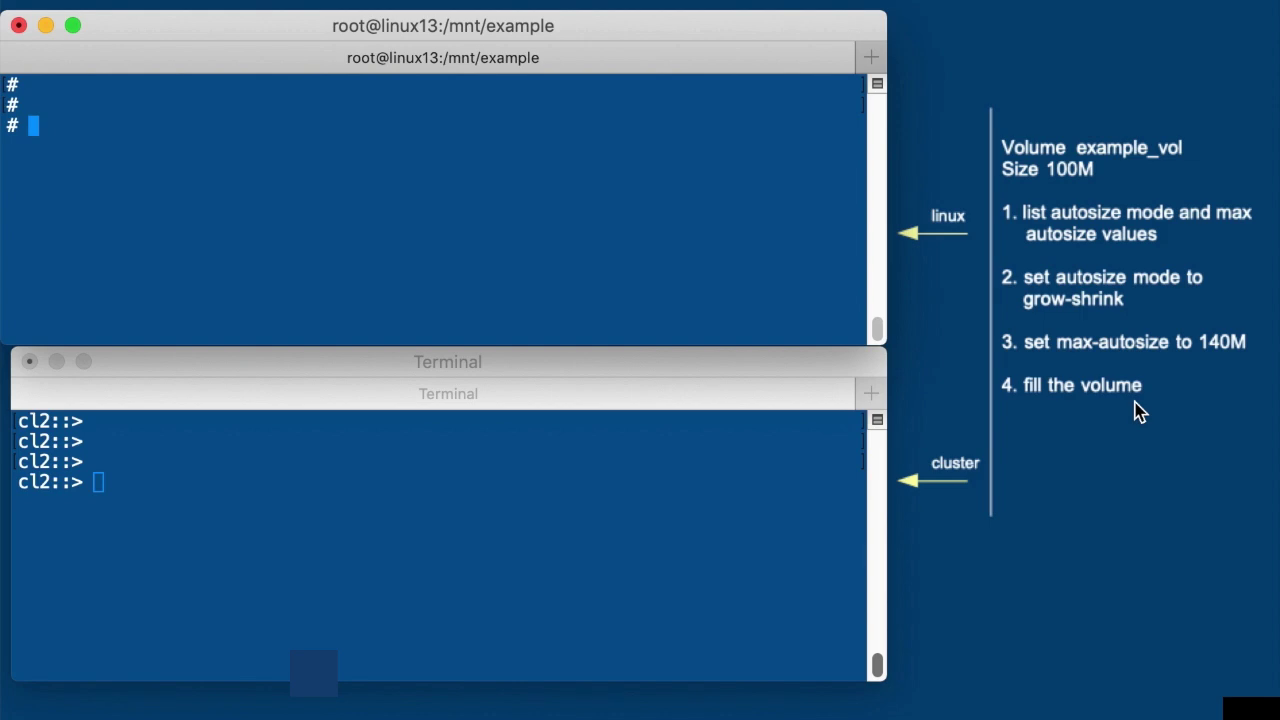
# Step: Check the mounted example share with df -h, then switch to the cluster session
pyautogui.write('df -h |grep example')
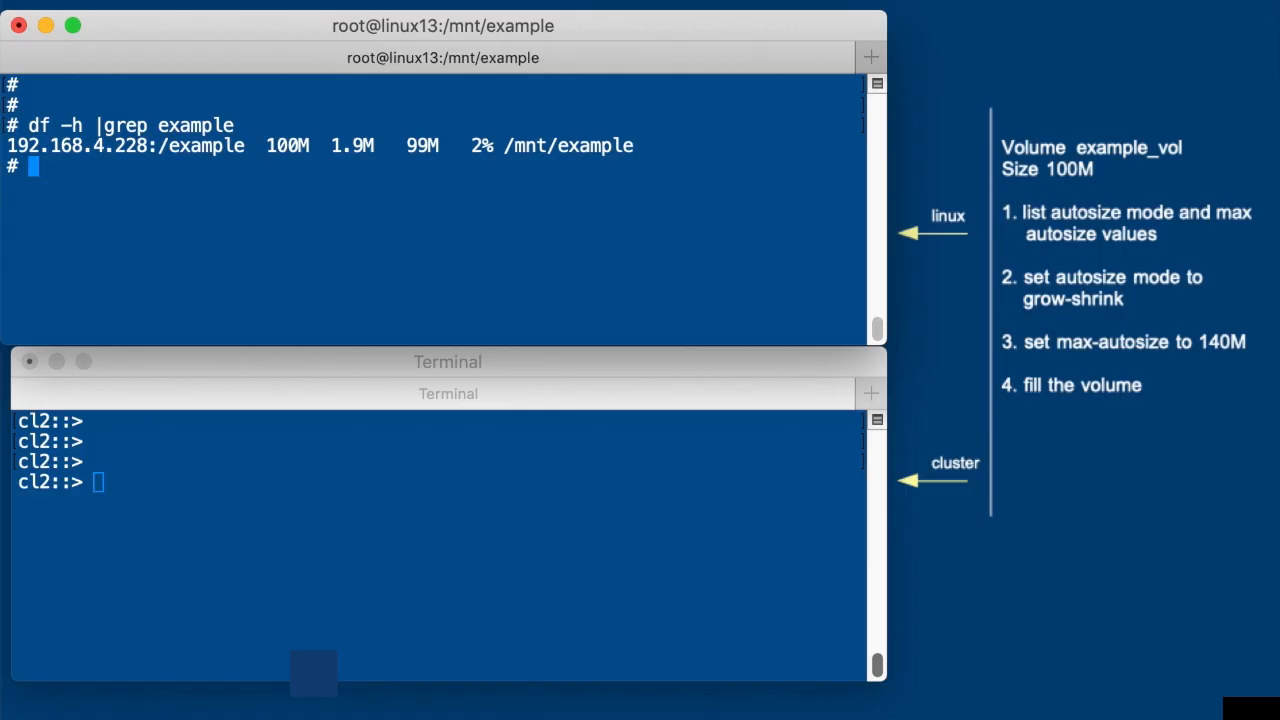
pyautogui.tripleClick(320, 144)
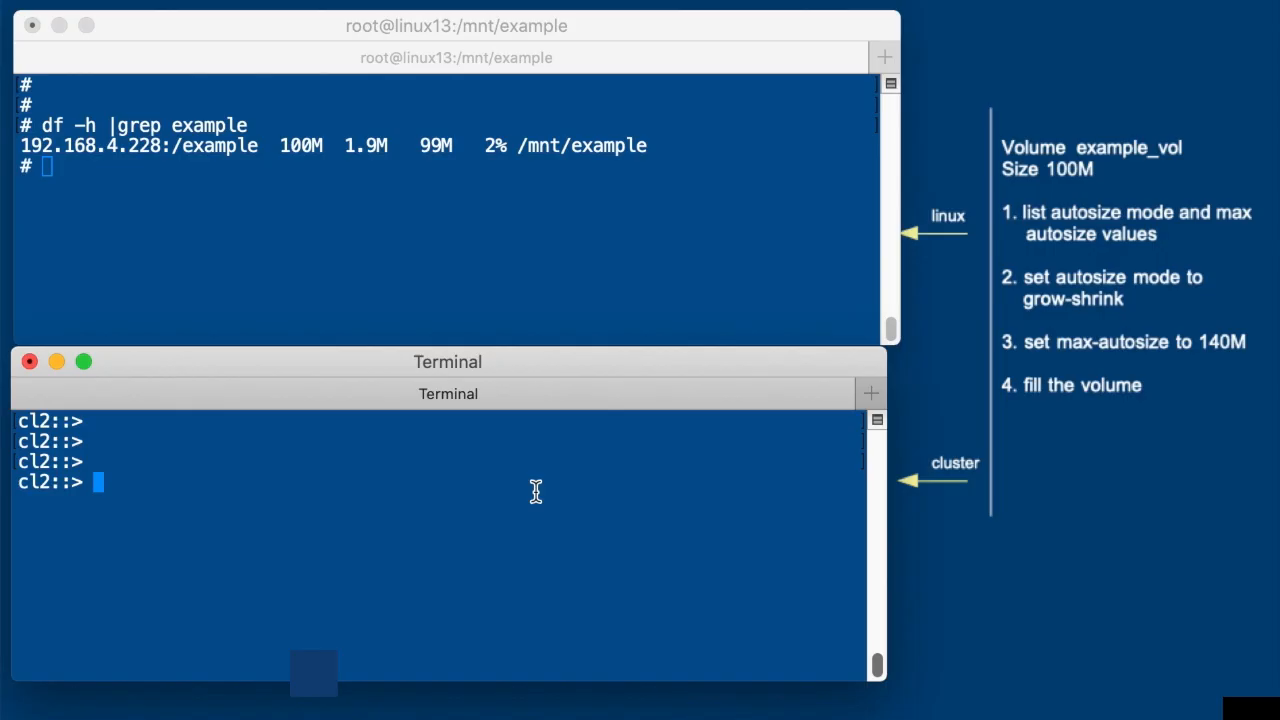
# Step: Show example_vol's max-autosize (100MB) and percent-snapshot-space (0%) on the cluster
pyautogui.write('vol show -fields max-autosize example_')
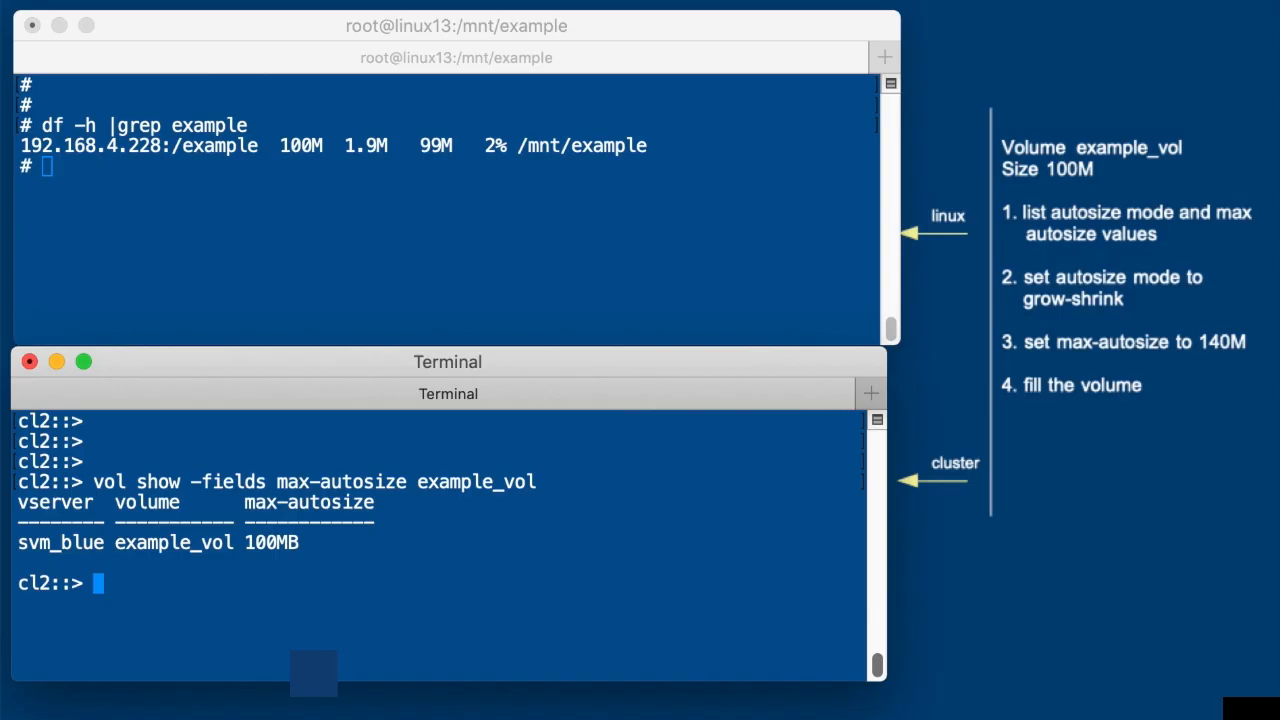
pyautogui.write('vol show -fields percent-snapshot-spac')
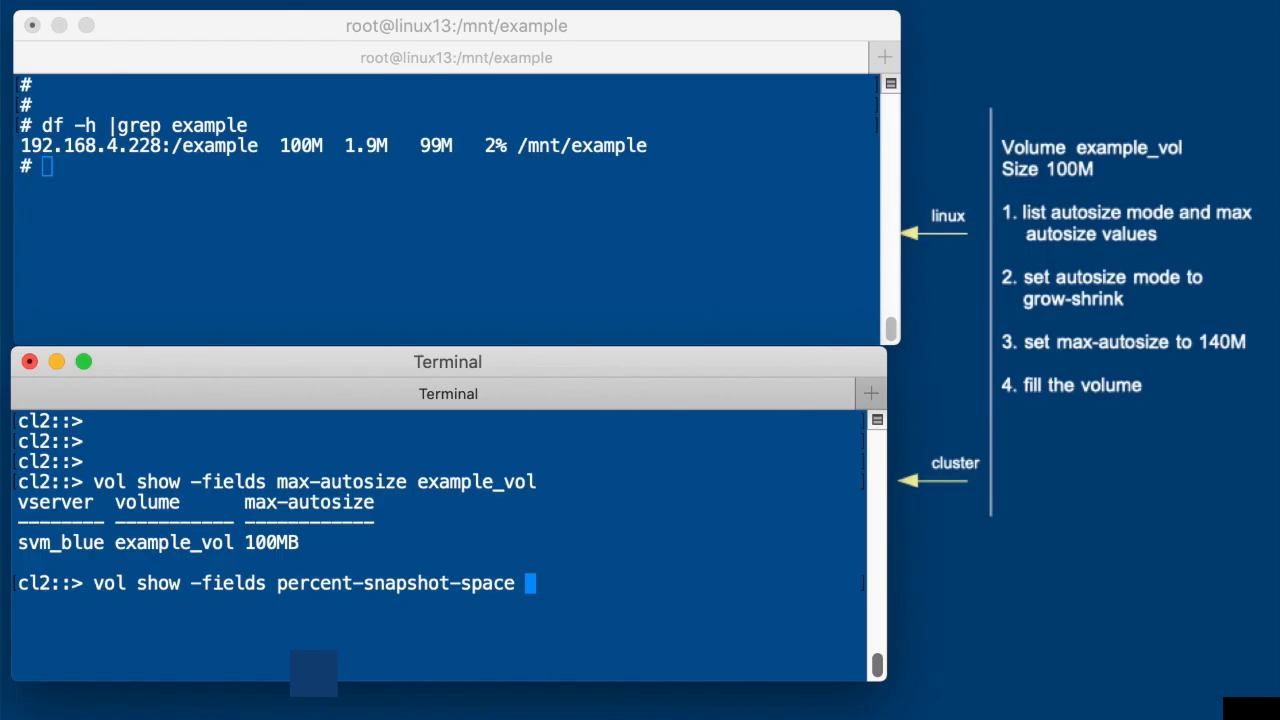
pyautogui.write('example_')
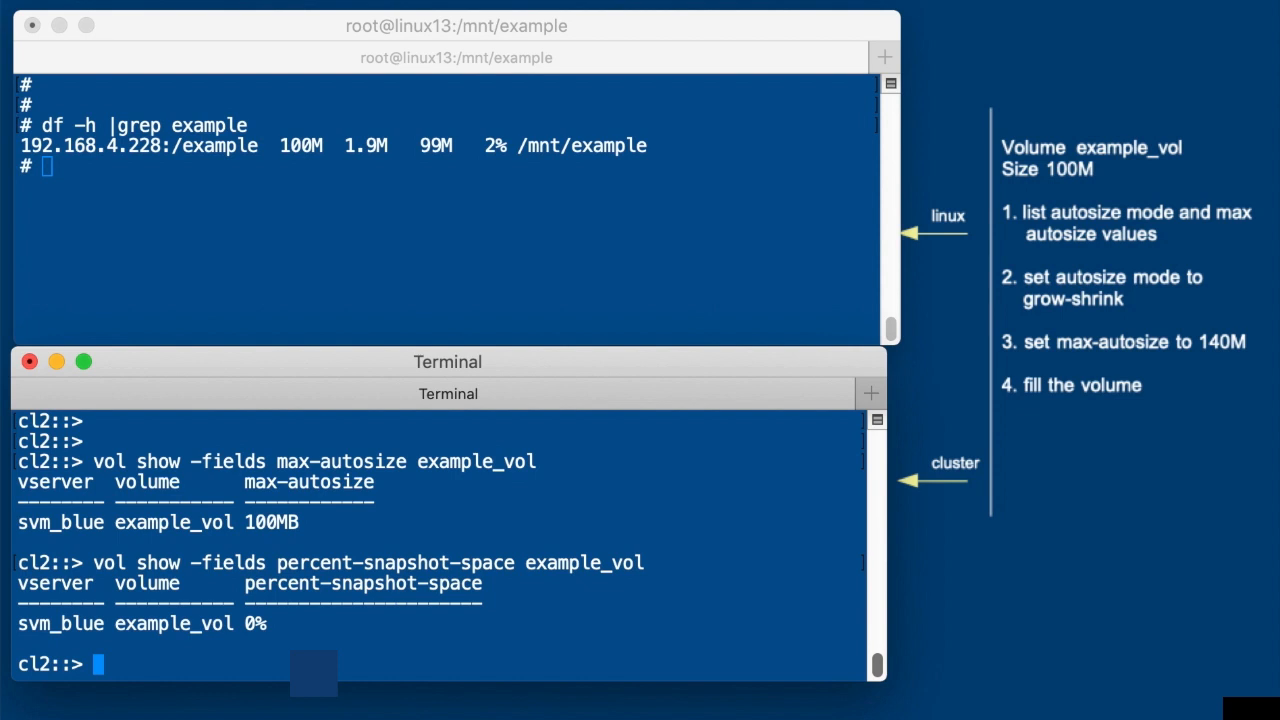
pyautogui.write('vol sho')
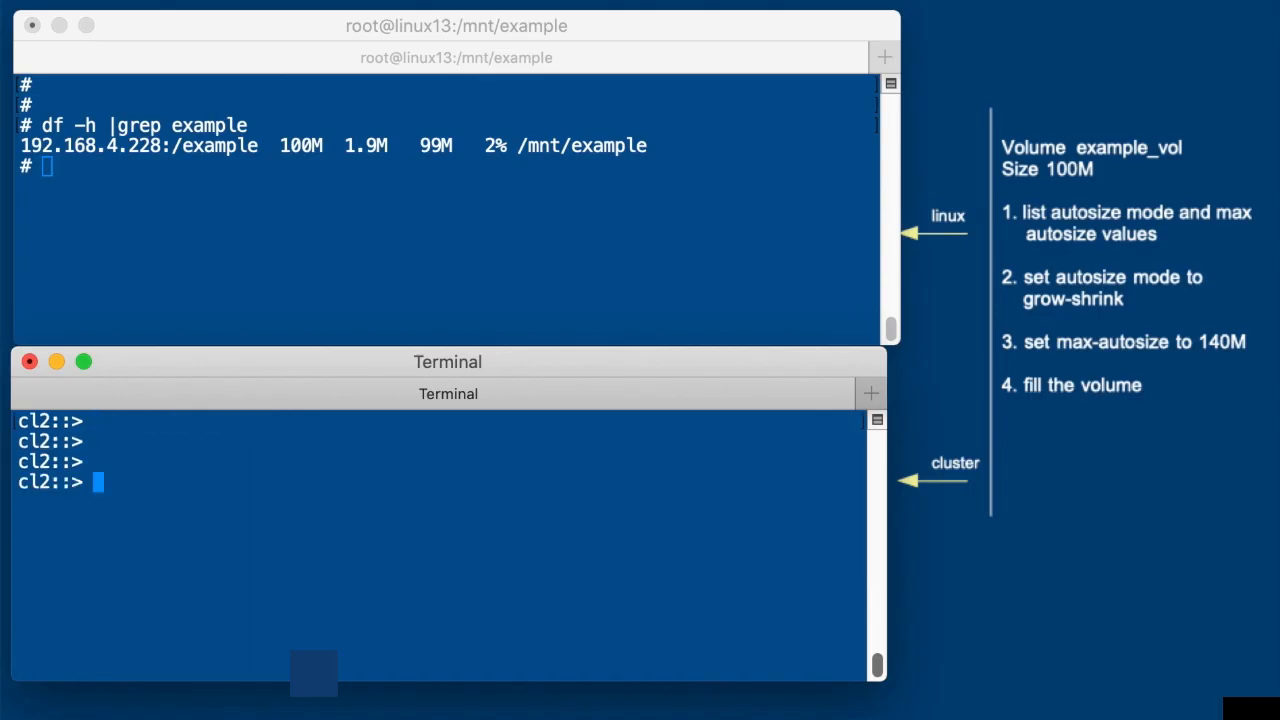
# Step: Modify example_vol to max-autosize 140m and autosize-mode grow-shrink
pyautogui.write('vol modify example_vol -max-auto')
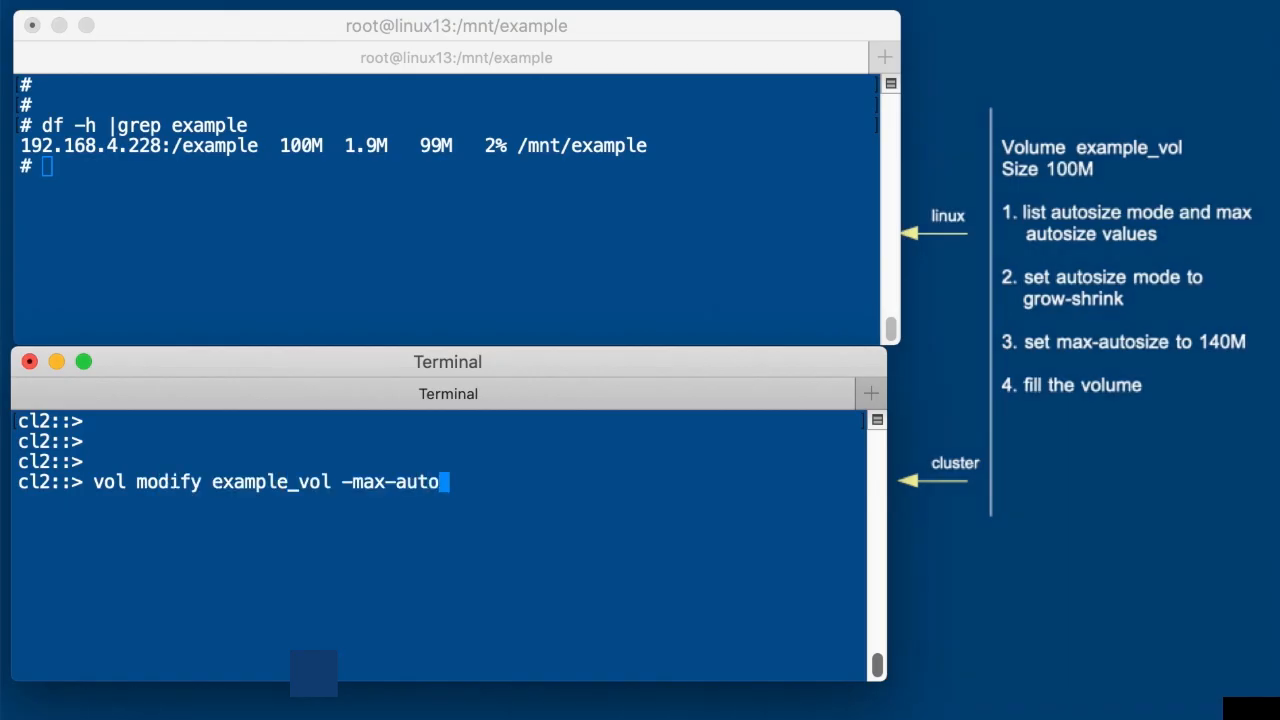
pyautogui.write('size 1')
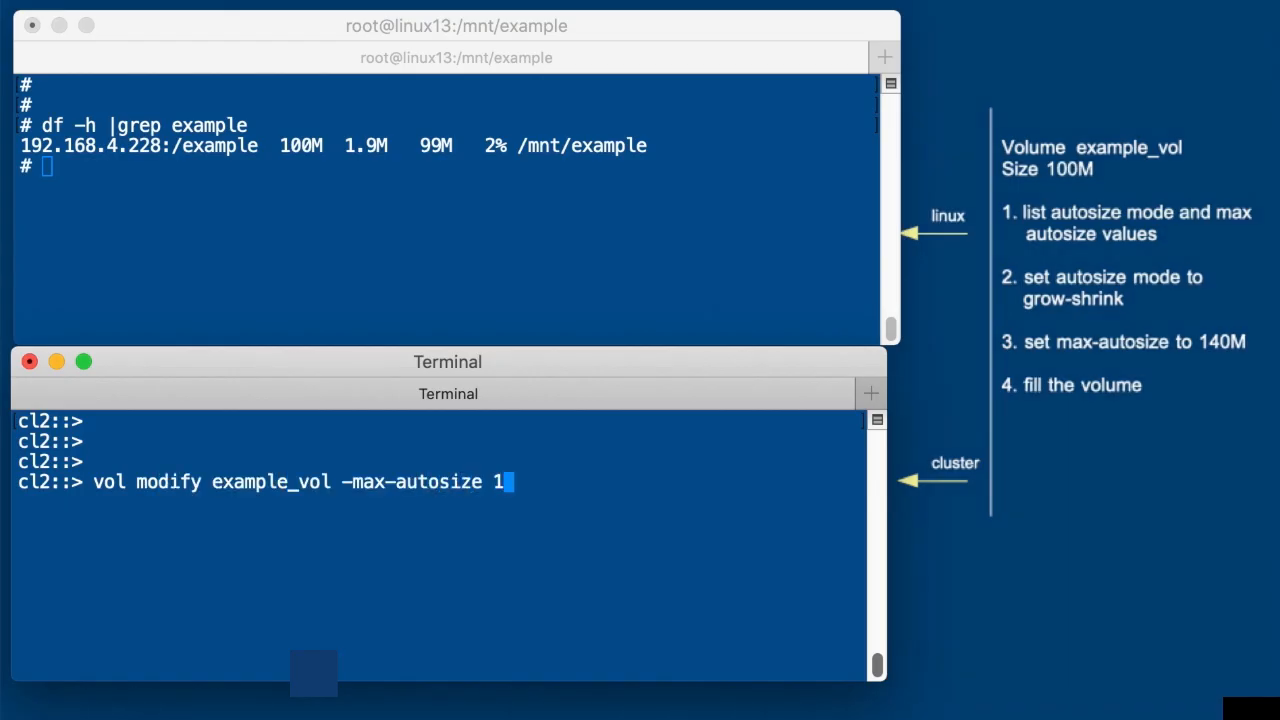
pyautogui.write('40m')
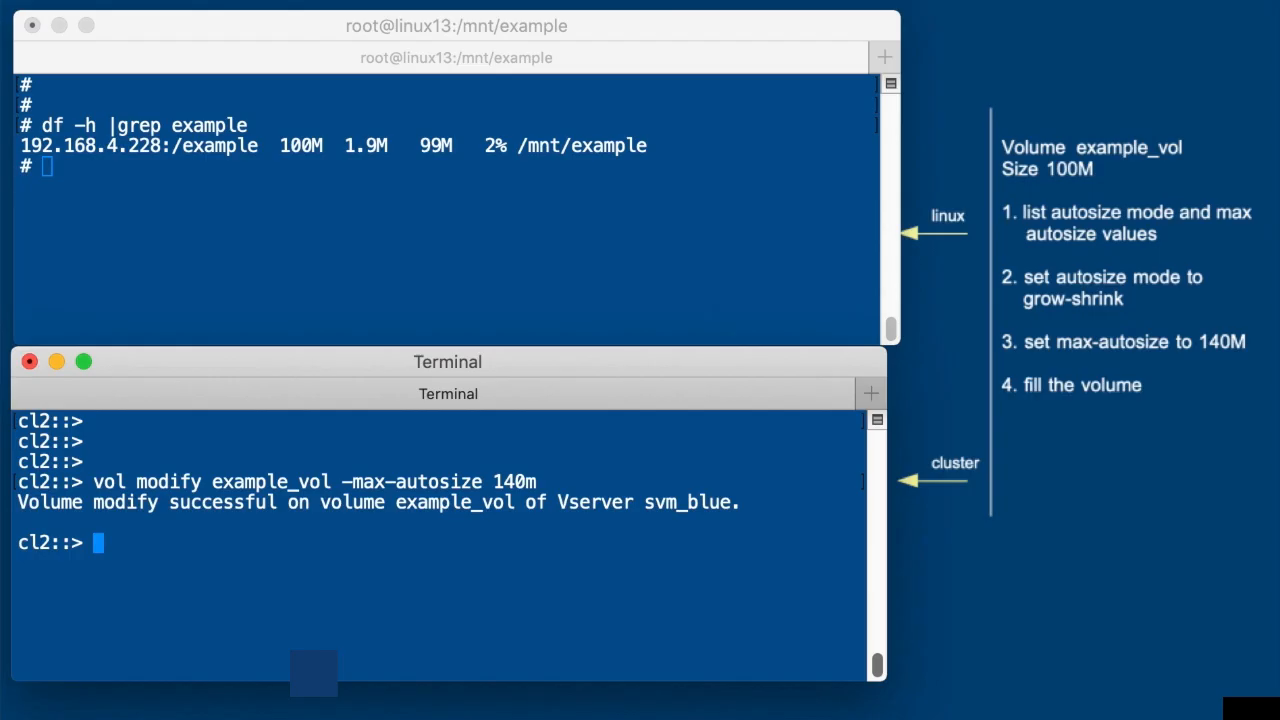
pyautogui.write('vol modify example_vol -autosize-mode grow-shrink')
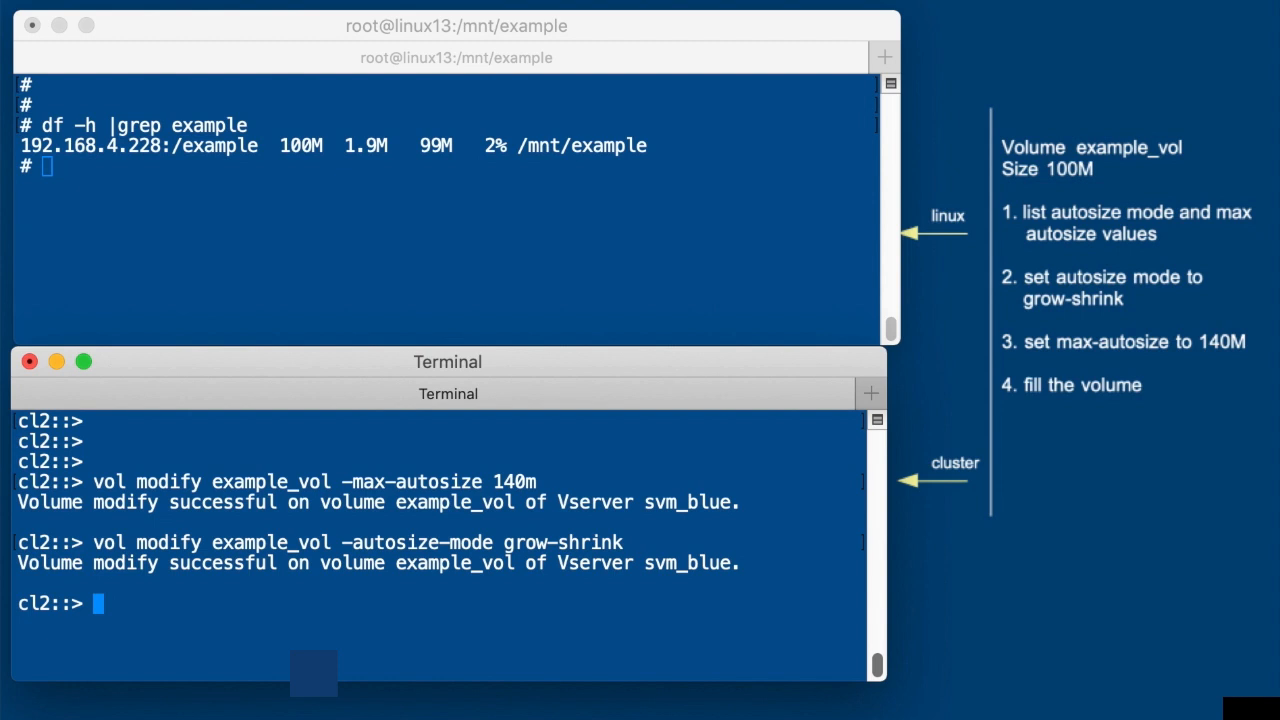
pyautogui.write('vol modify example_vol -autosize-mode grow-shrink')
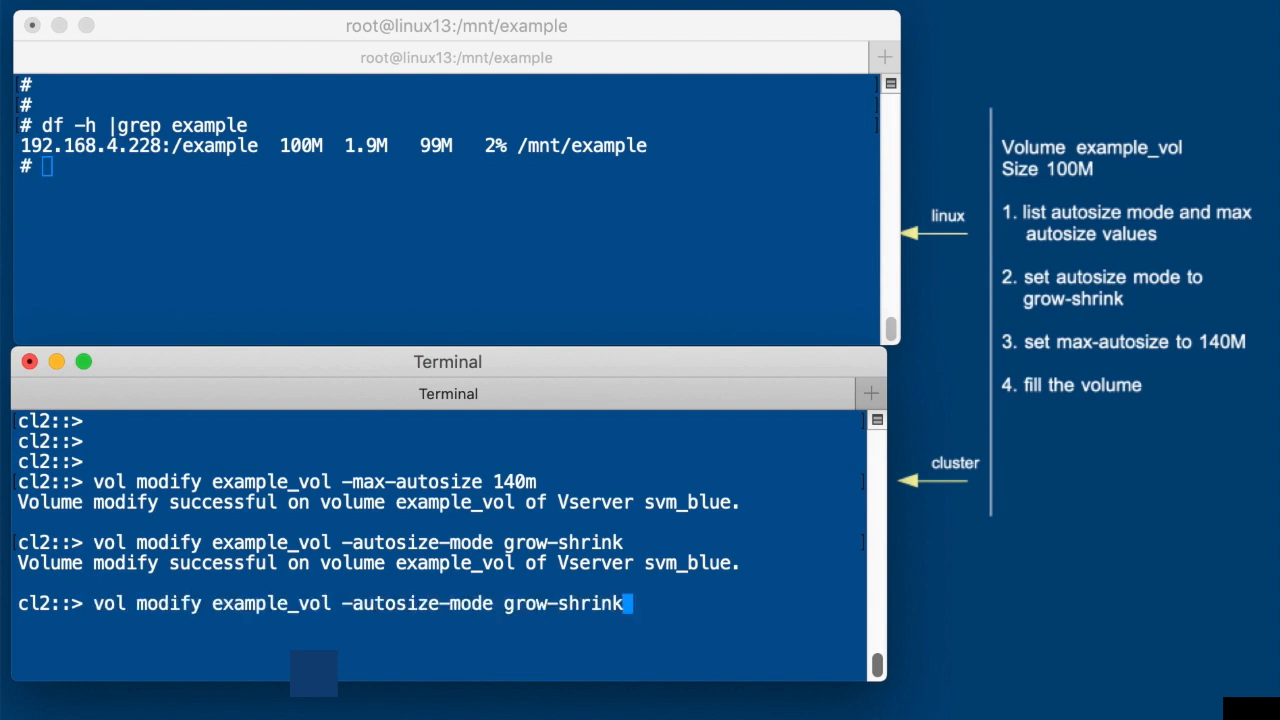
# Step: Confirm example_vol's autosize-mode and percent-snapshot-space with vol show
pyautogui.write('vol show -fields autosize-mode example_vol')
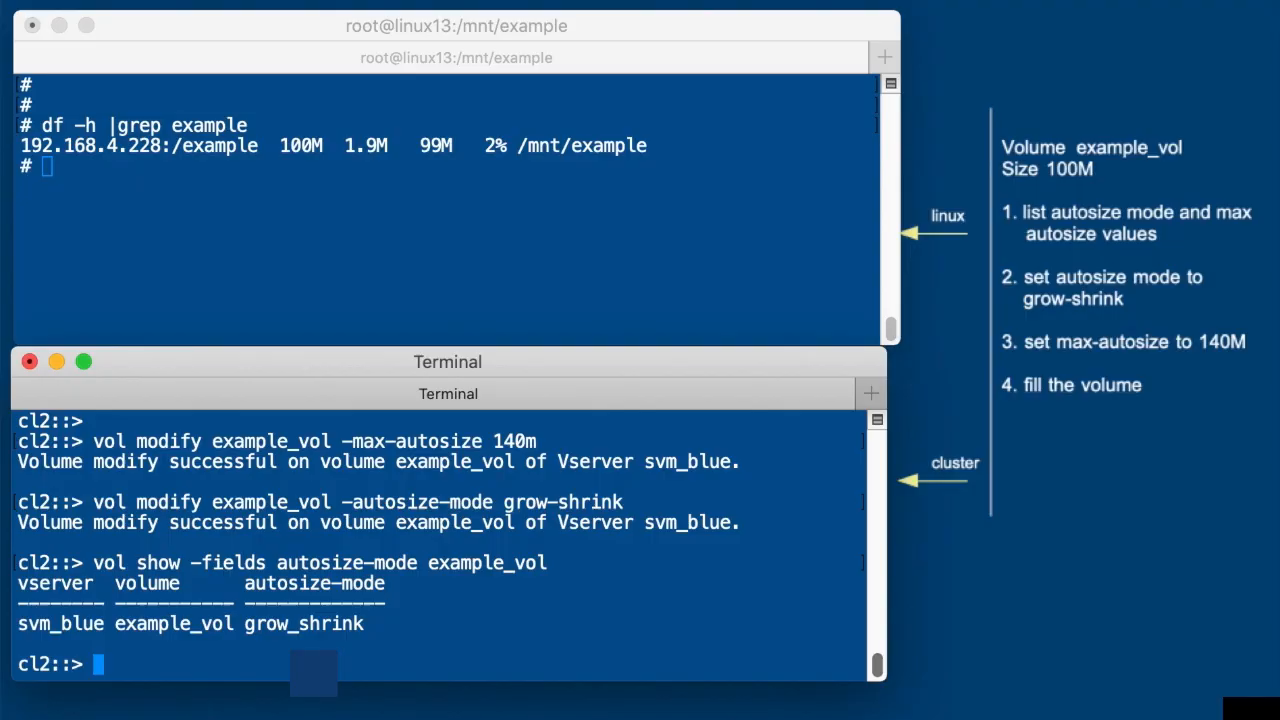
pyautogui.write('vol show -fields percent-snapshot-space example_vol')
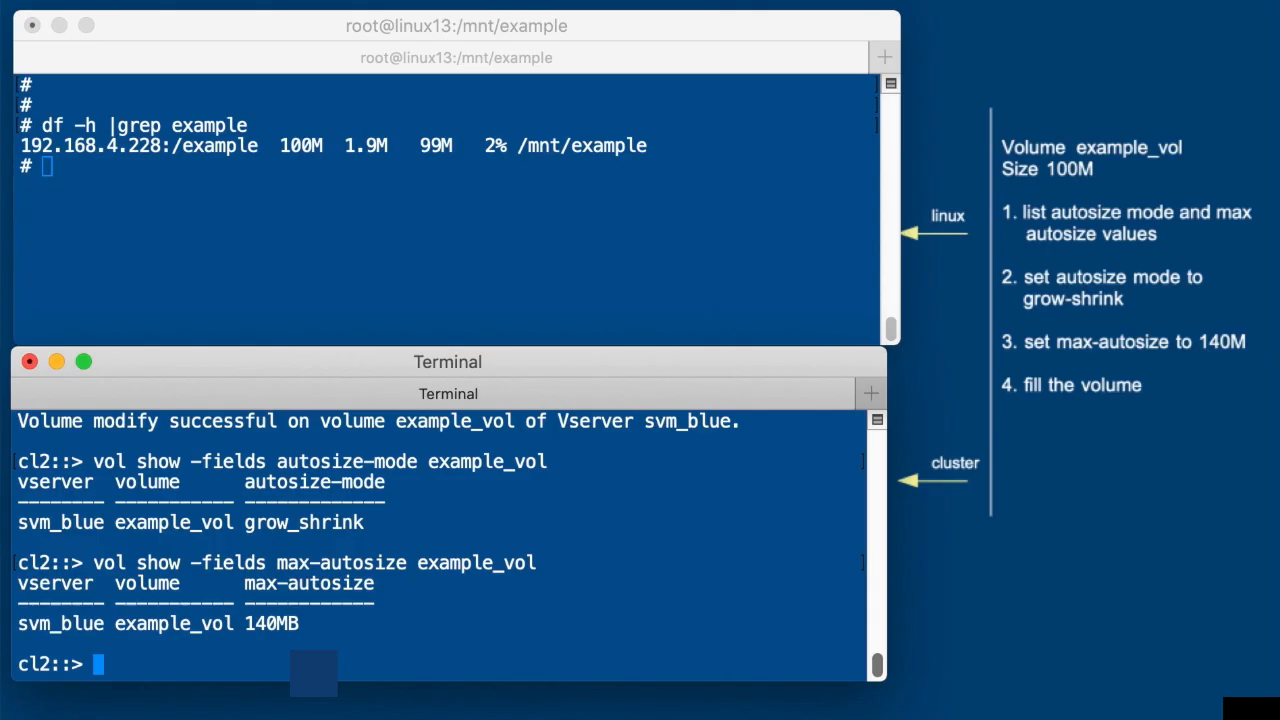
pyautogui.moveTo(692, 380)
pyautogui.write('for i ')
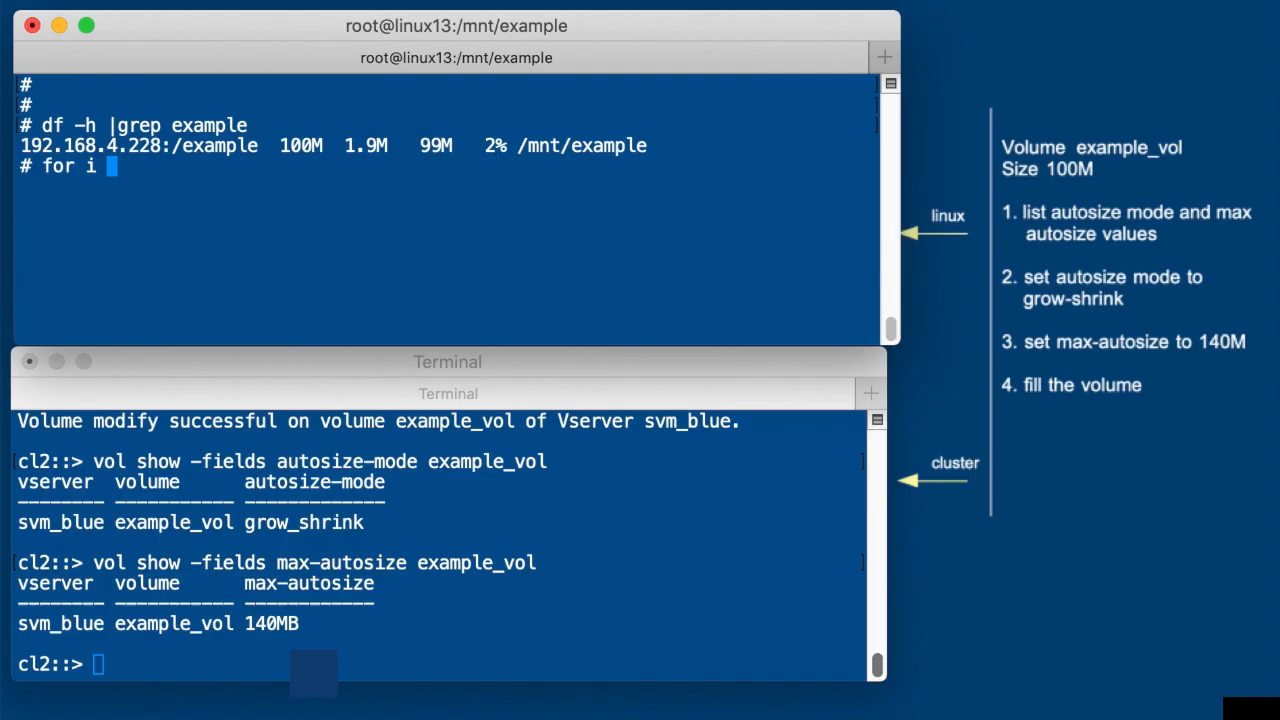
# Step: Loop over seq 1 7 writing ../data10m into files 1–7, then check usage with df -h
pyautogui.write('in `')
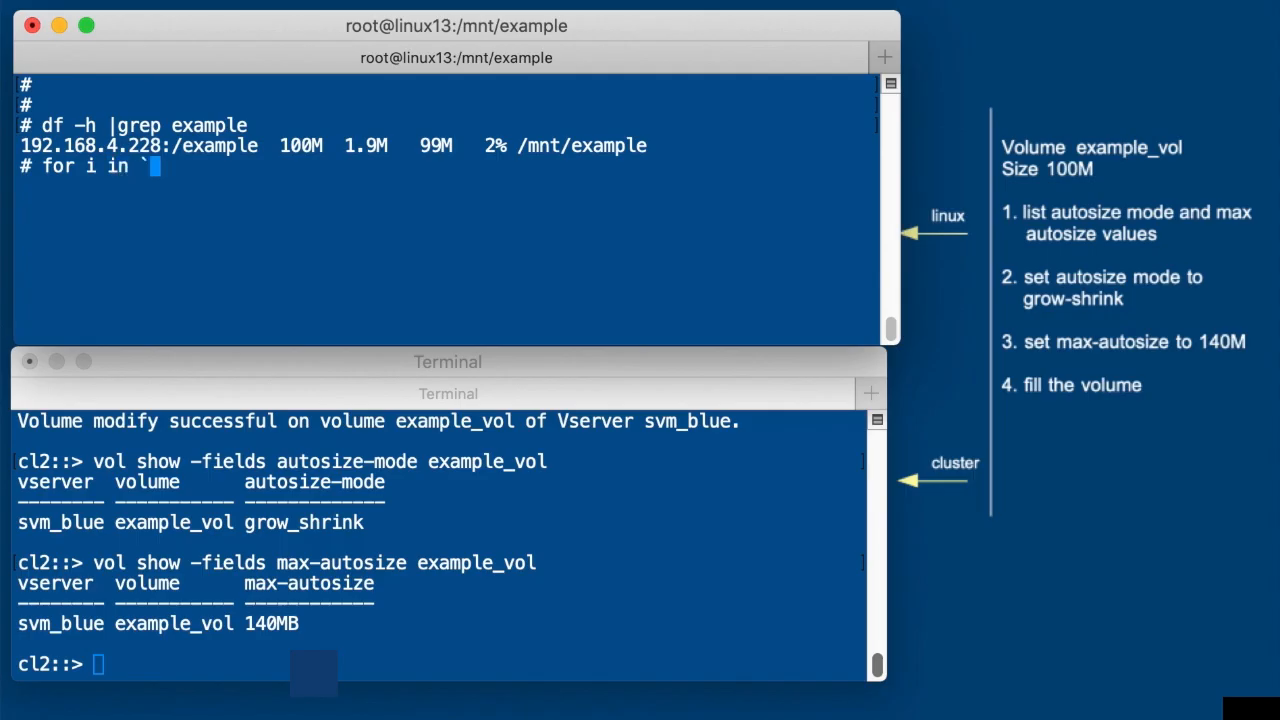
pyautogui.write('seq 1')
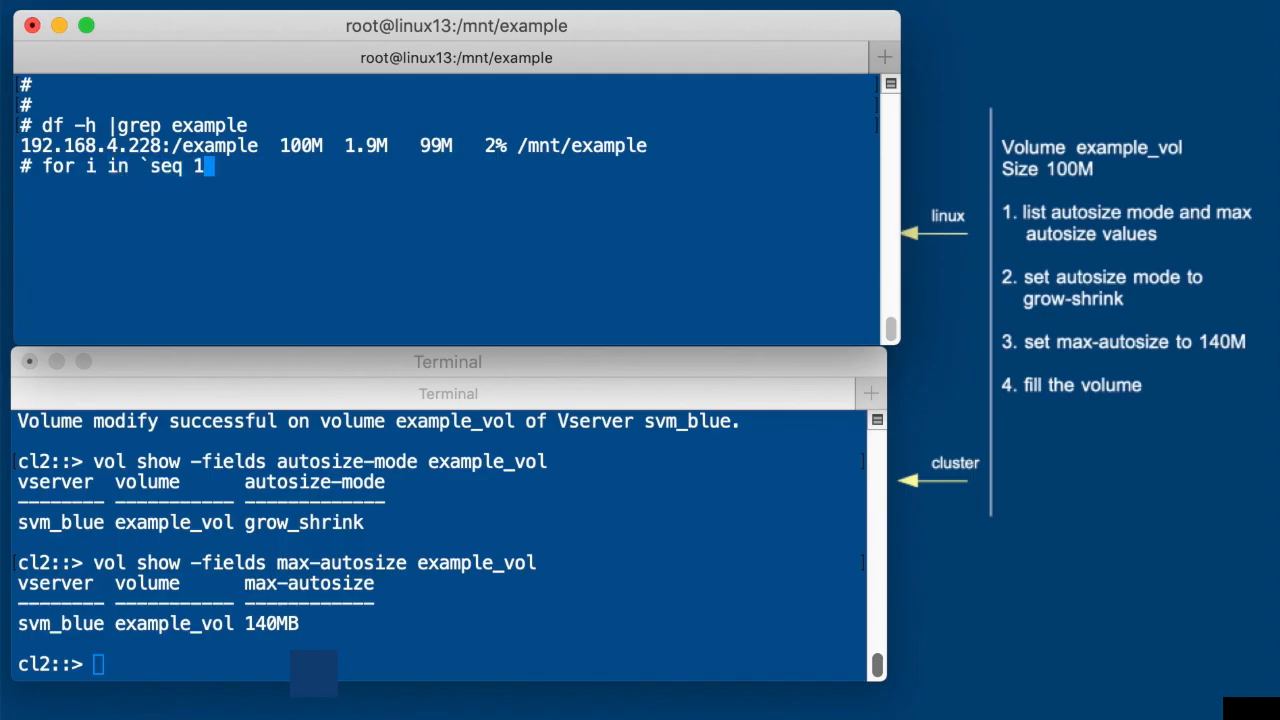
pyautogui.write('7')
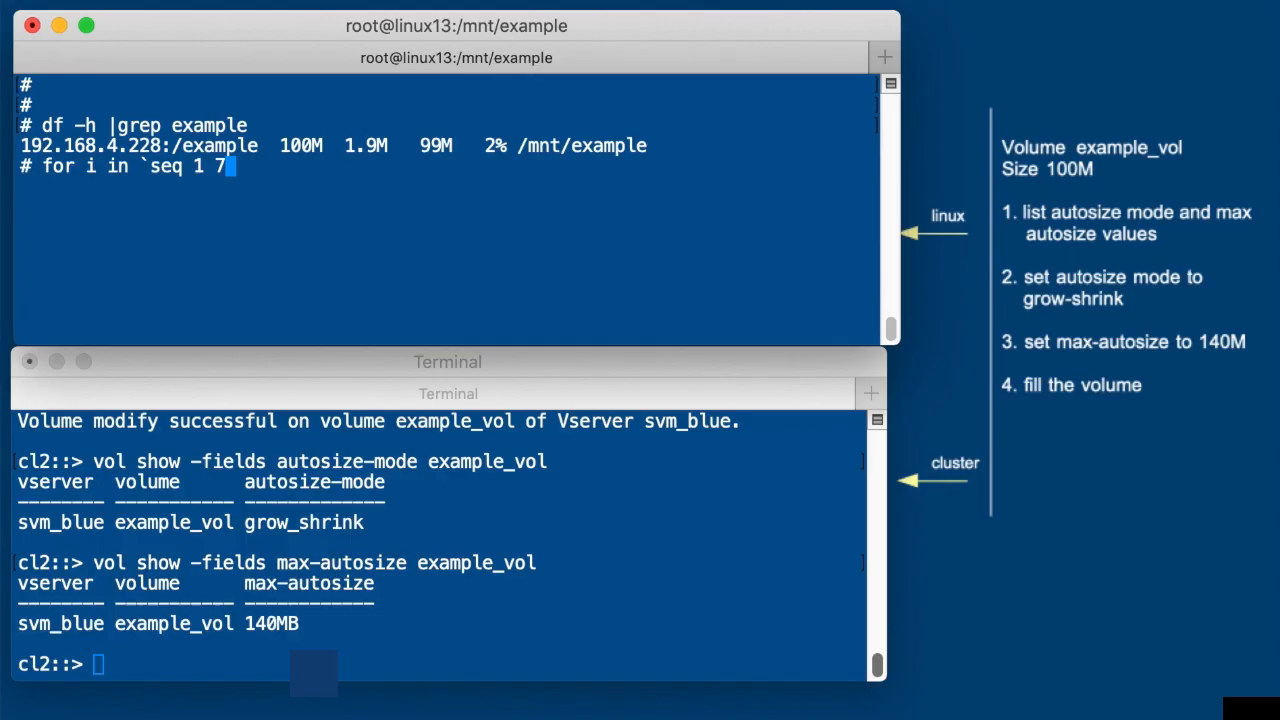
pyautogui.write('`')
pyautogui.write('do')
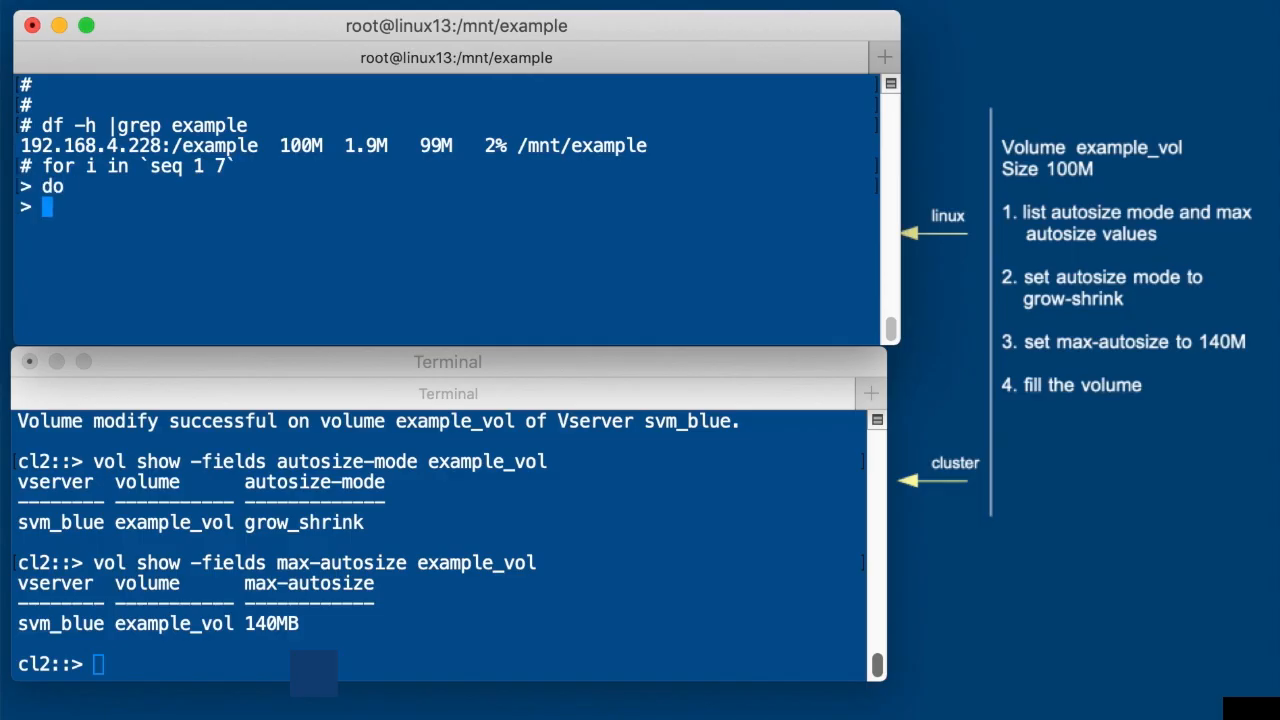
pyautogui.write('../data10m > $i')
pyautogui.write('done')
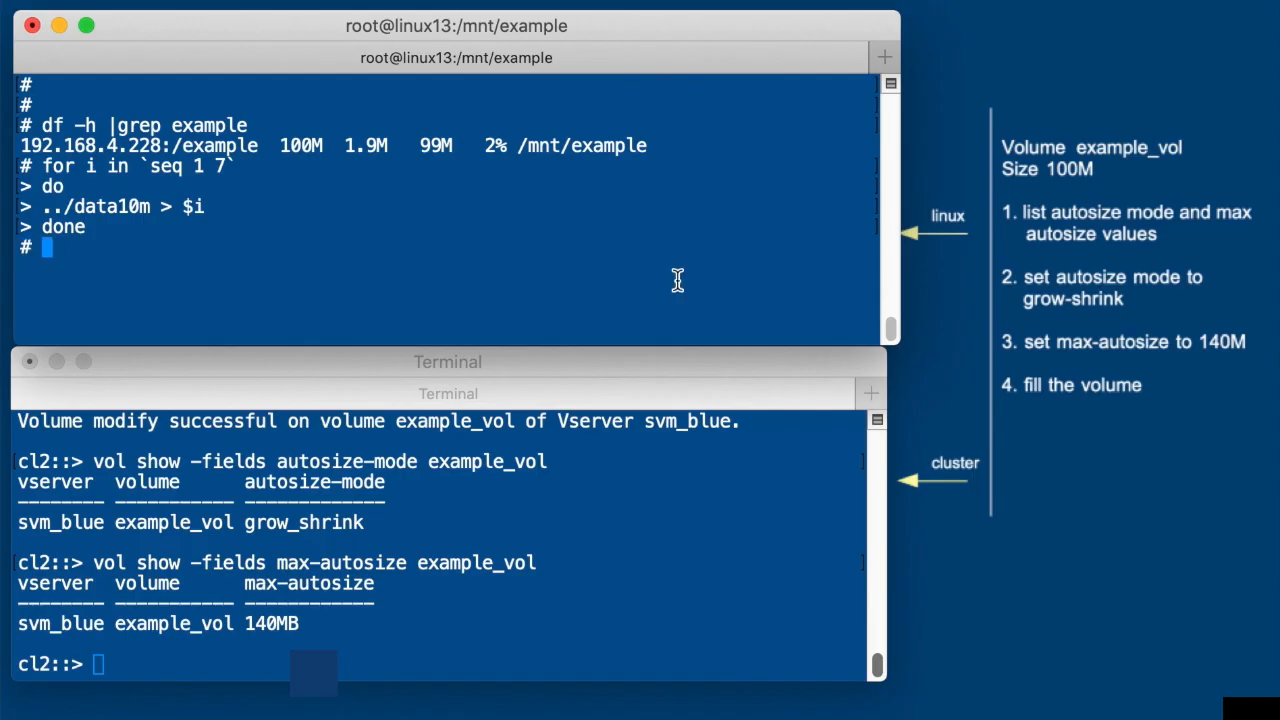
pyautogui.write('df -h .')
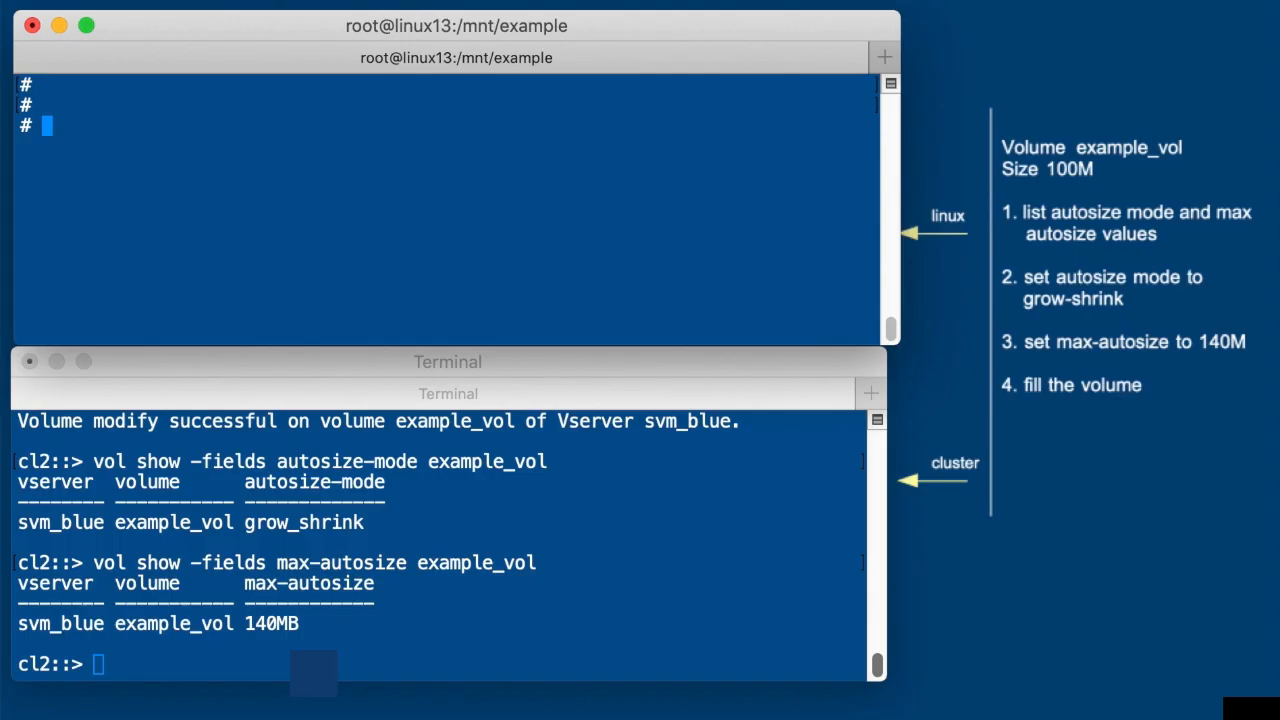
# Step: Write ../data10m to f1 and recheck df -h . as more copies are added
pyautogui.write('../data1')
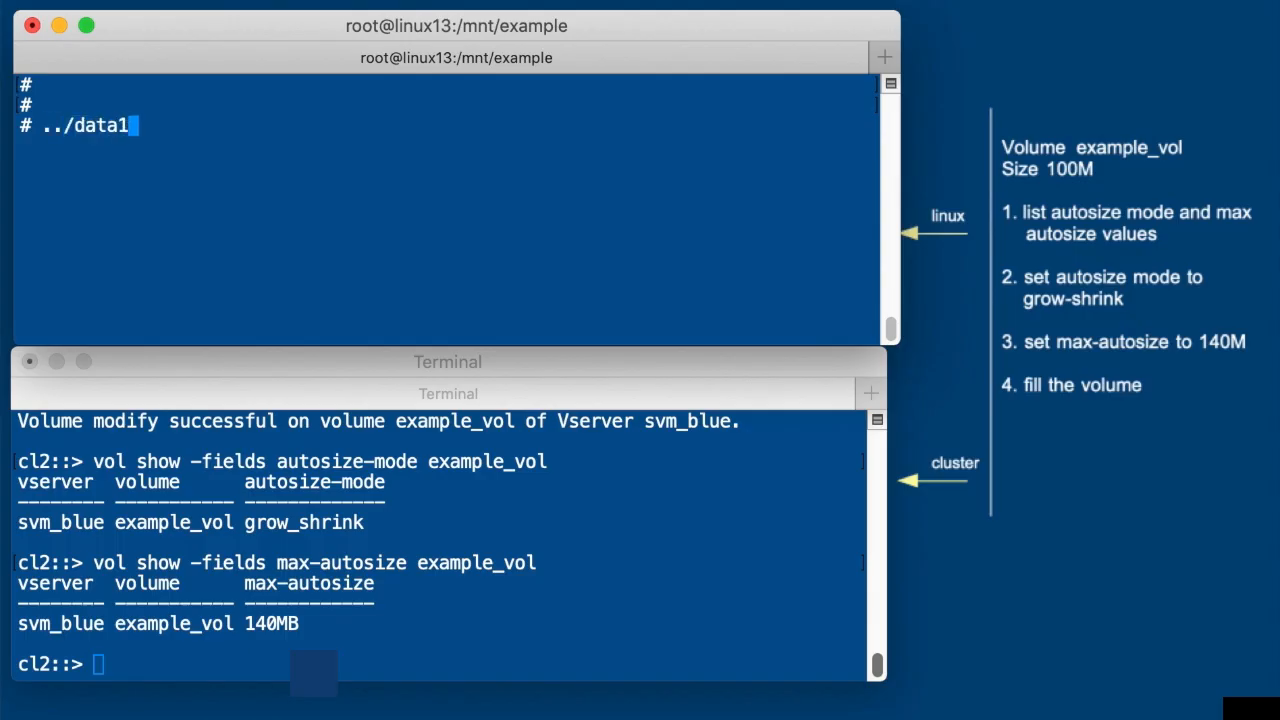
pyautogui.write('0m >')
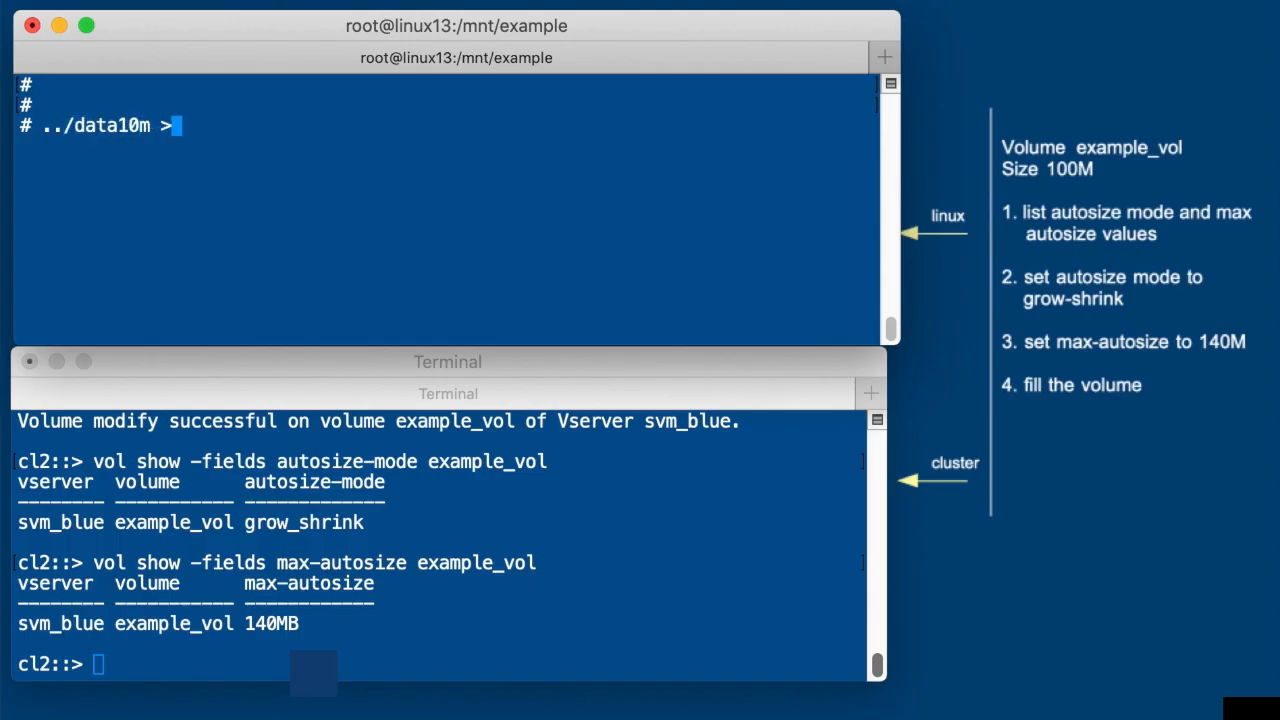
pyautogui.write('f1')
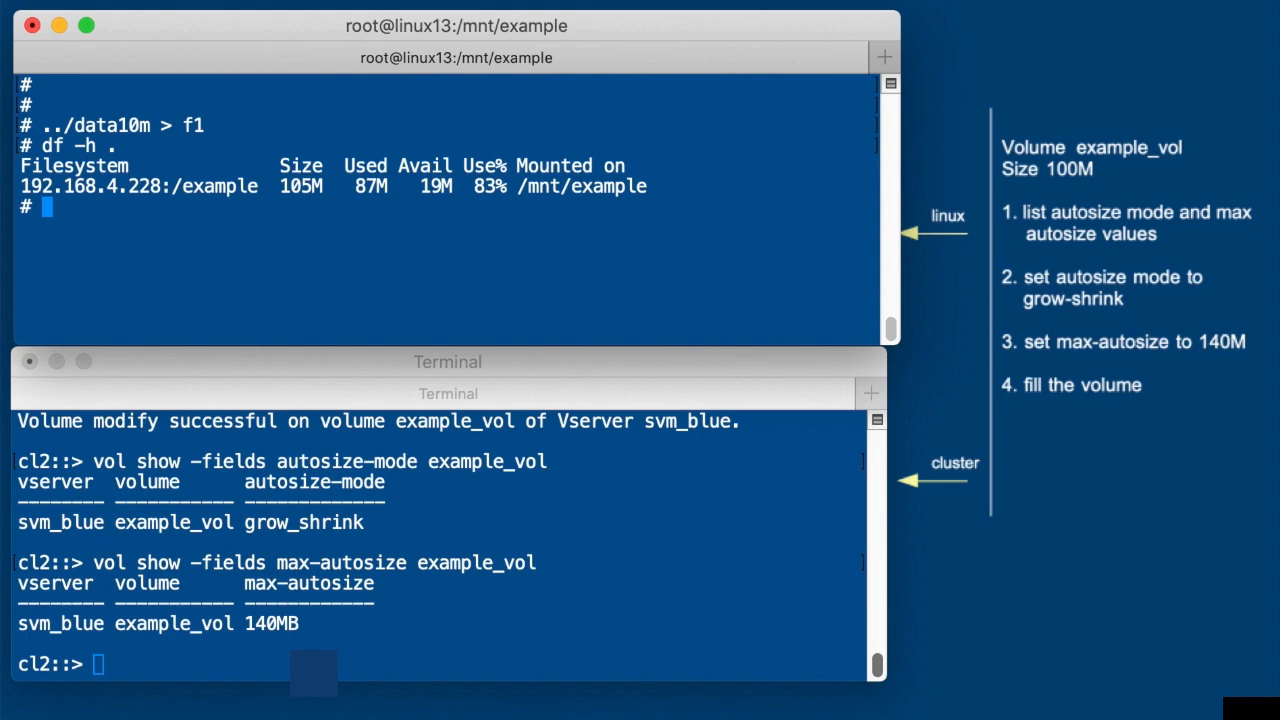
pyautogui.write('df -h .')
pyautogui.write('../data10m > f2')
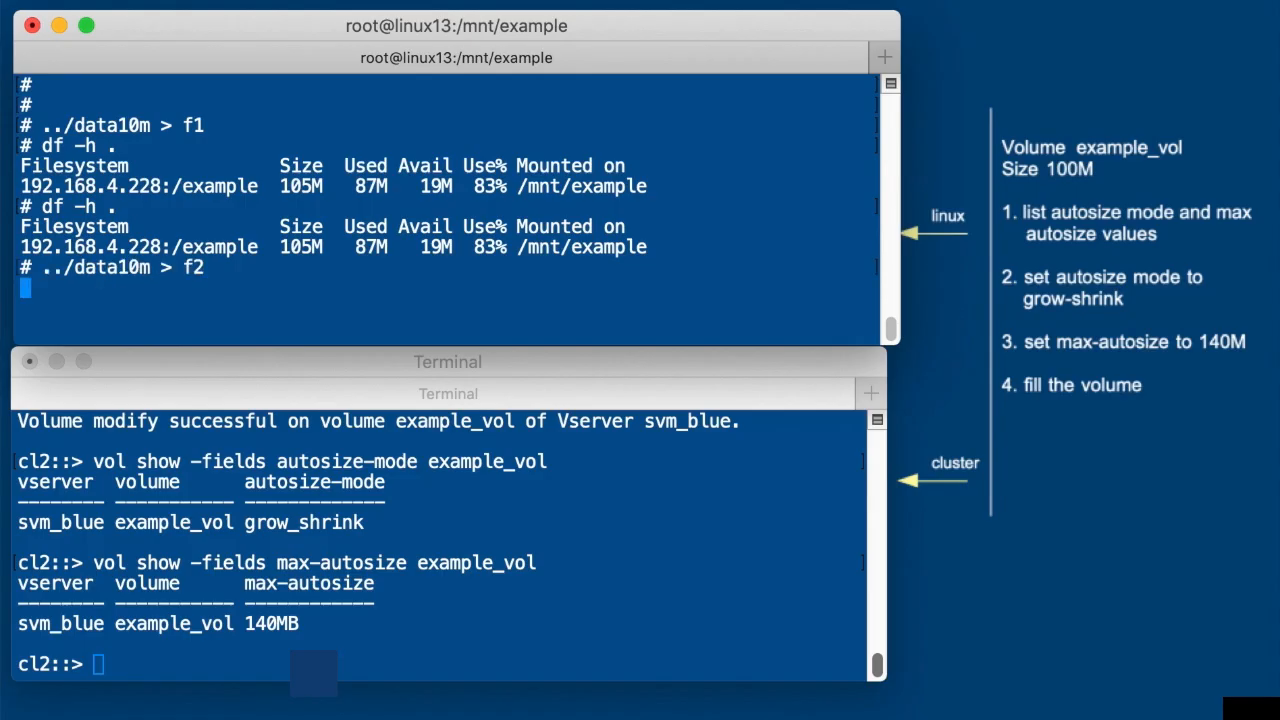
pyautogui.write('df -h .')
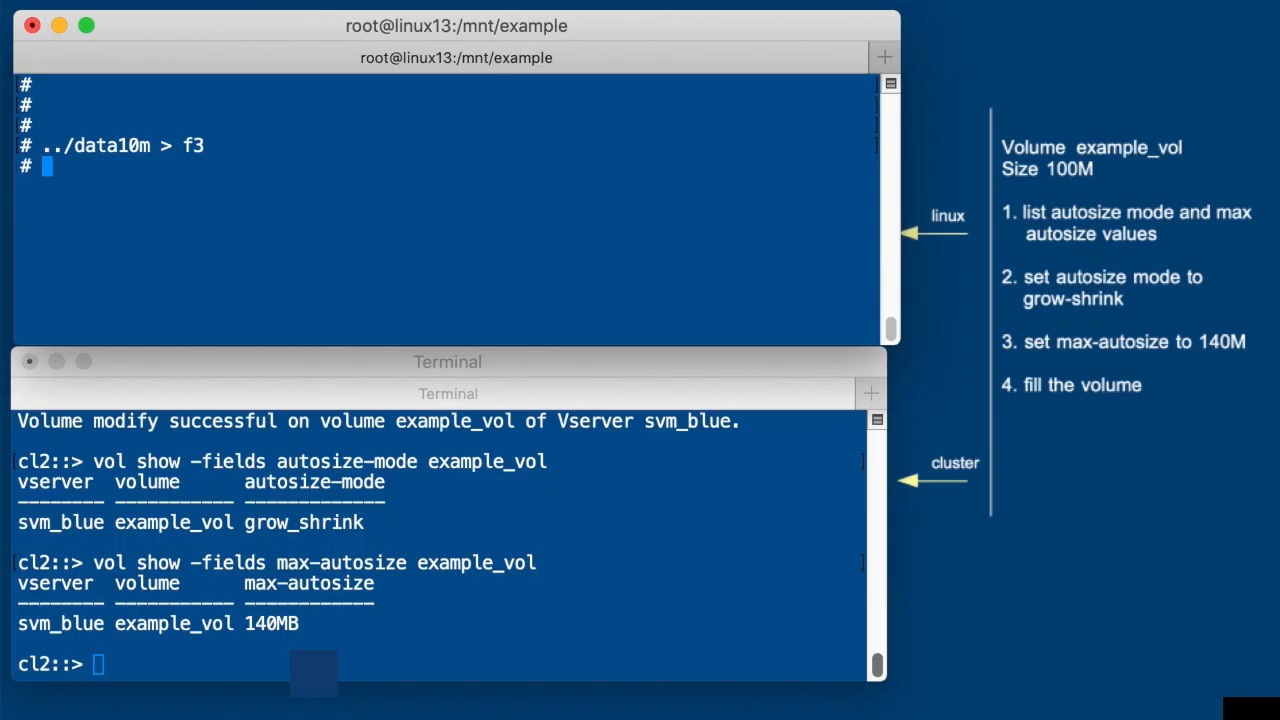
# Step: Add f4, see the volume grown to 139M, and start rm -r to delete the files
pyautogui.write('../data10m > f4')
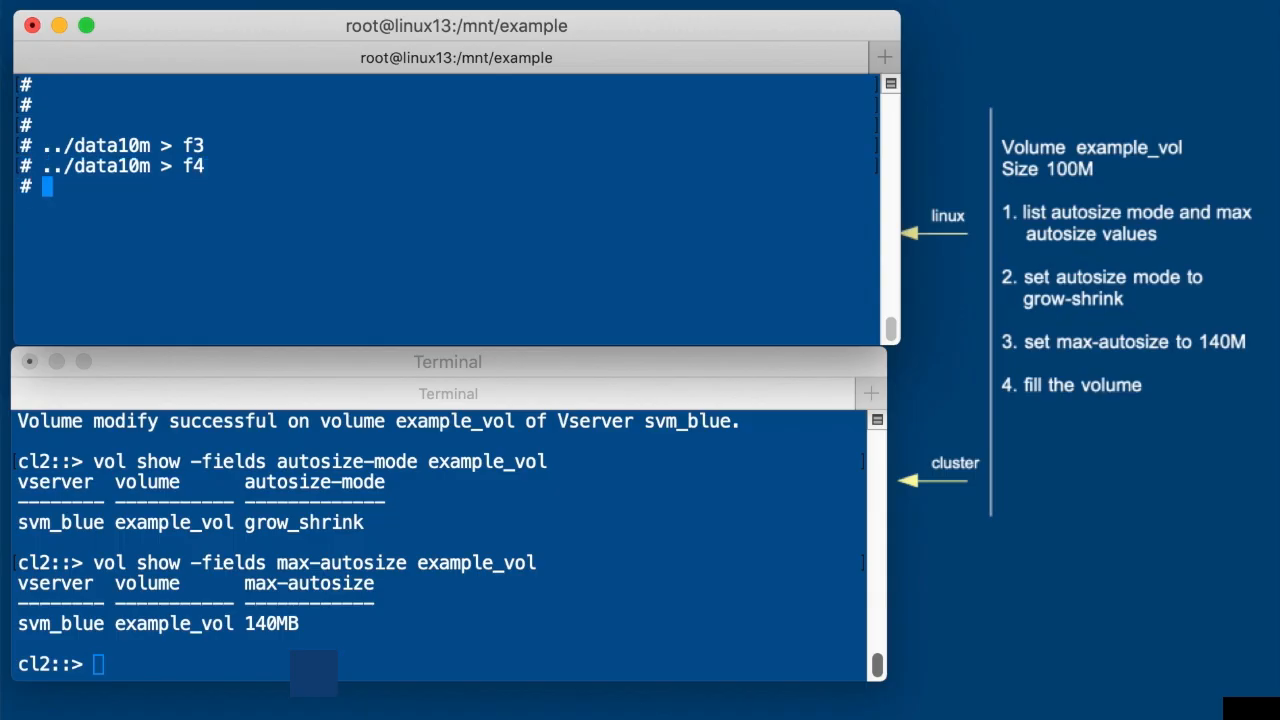
pyautogui.write('df -h .')
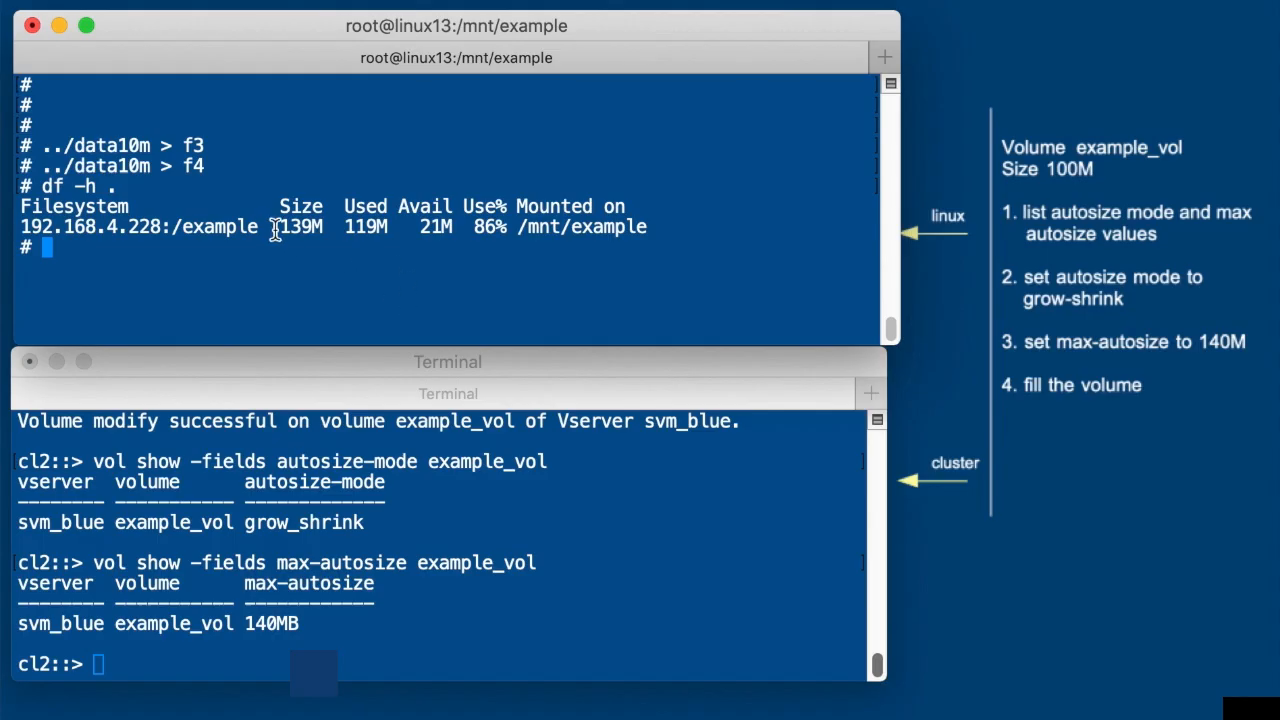
pyautogui.doubleClick(300, 228)
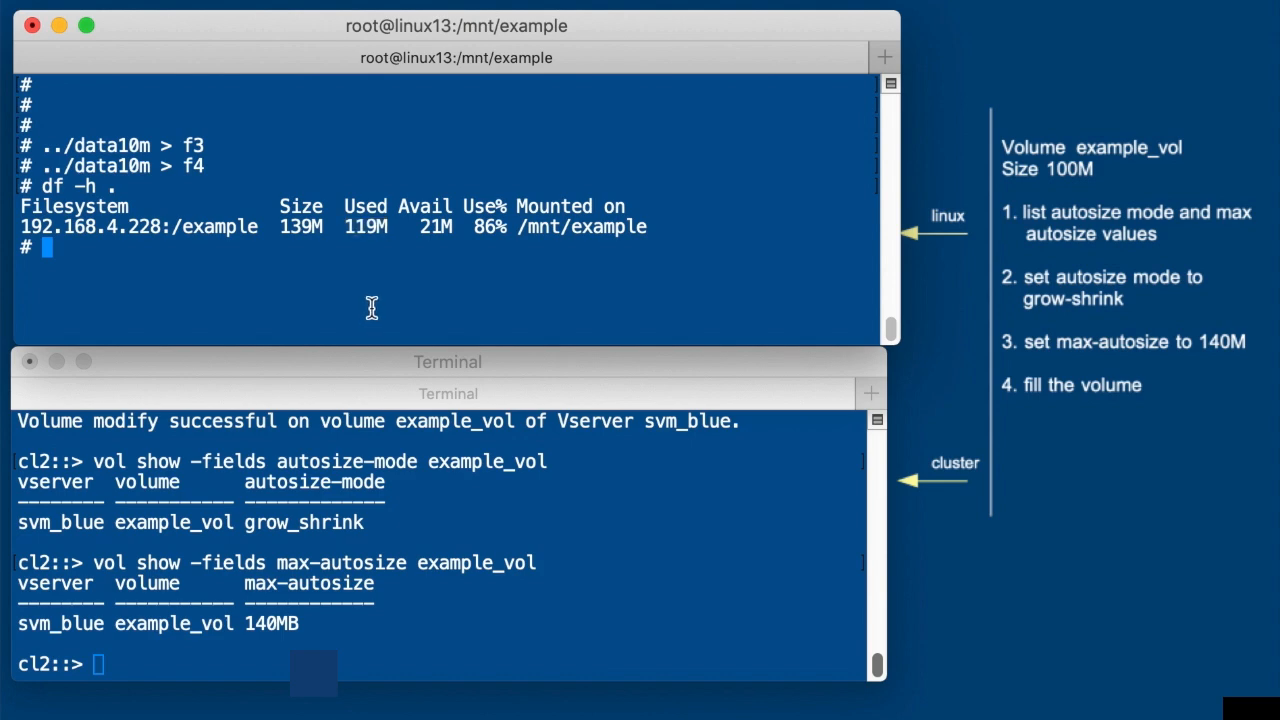
pyautogui.write('rm -r')
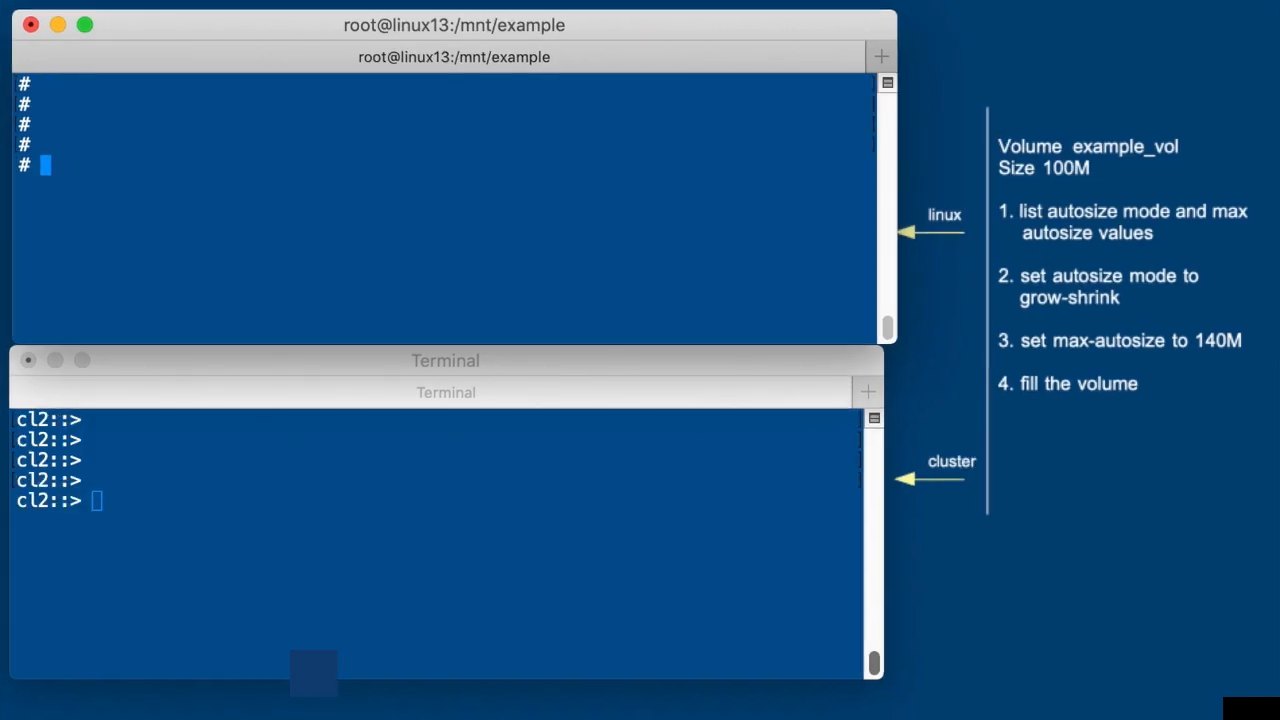
# Step: Verify the volume shrank to 100M with 768K used, then write done! at the cluster prompt
pyautogui.write('df -h .')
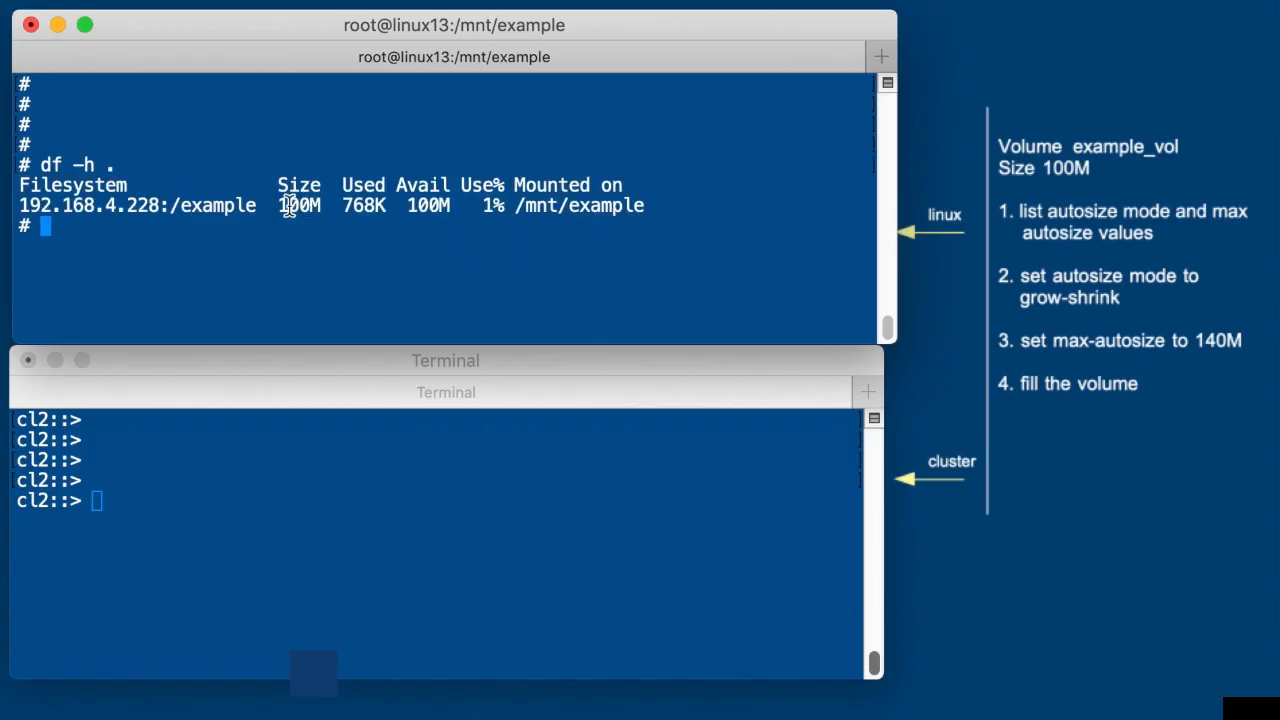
pyautogui.doubleClick(298, 204)
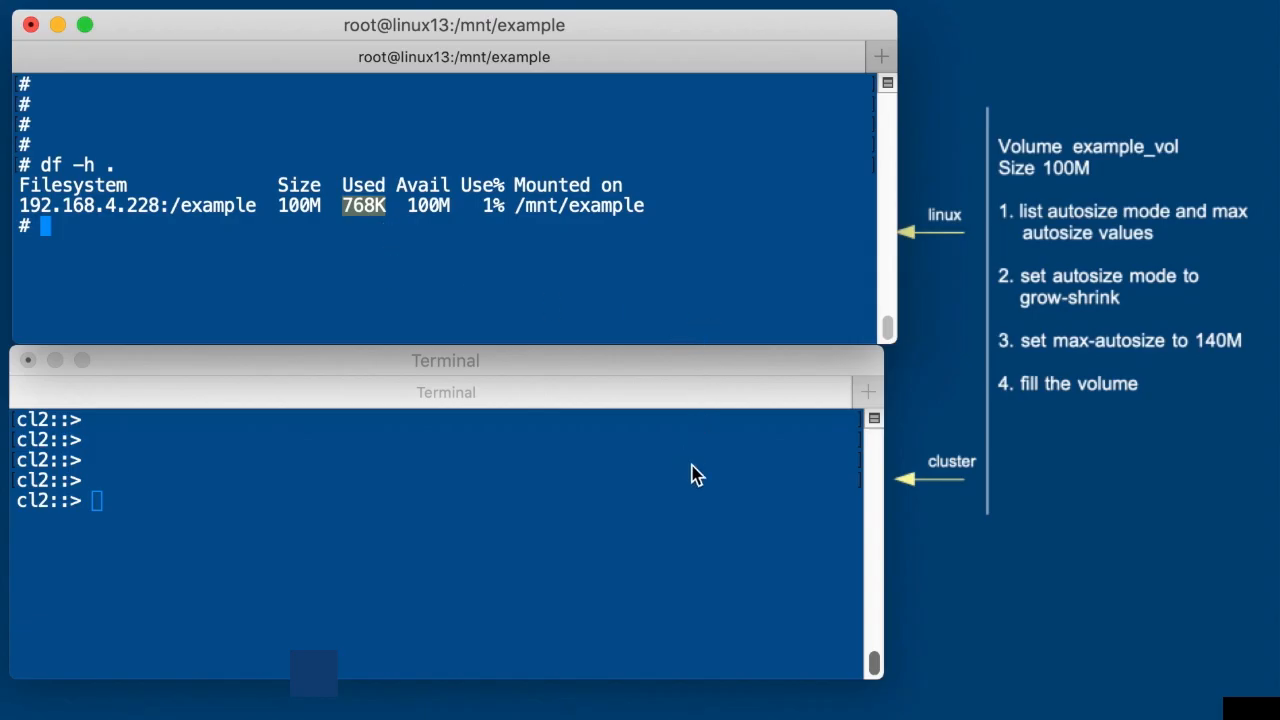
pyautogui.moveTo(618, 268)
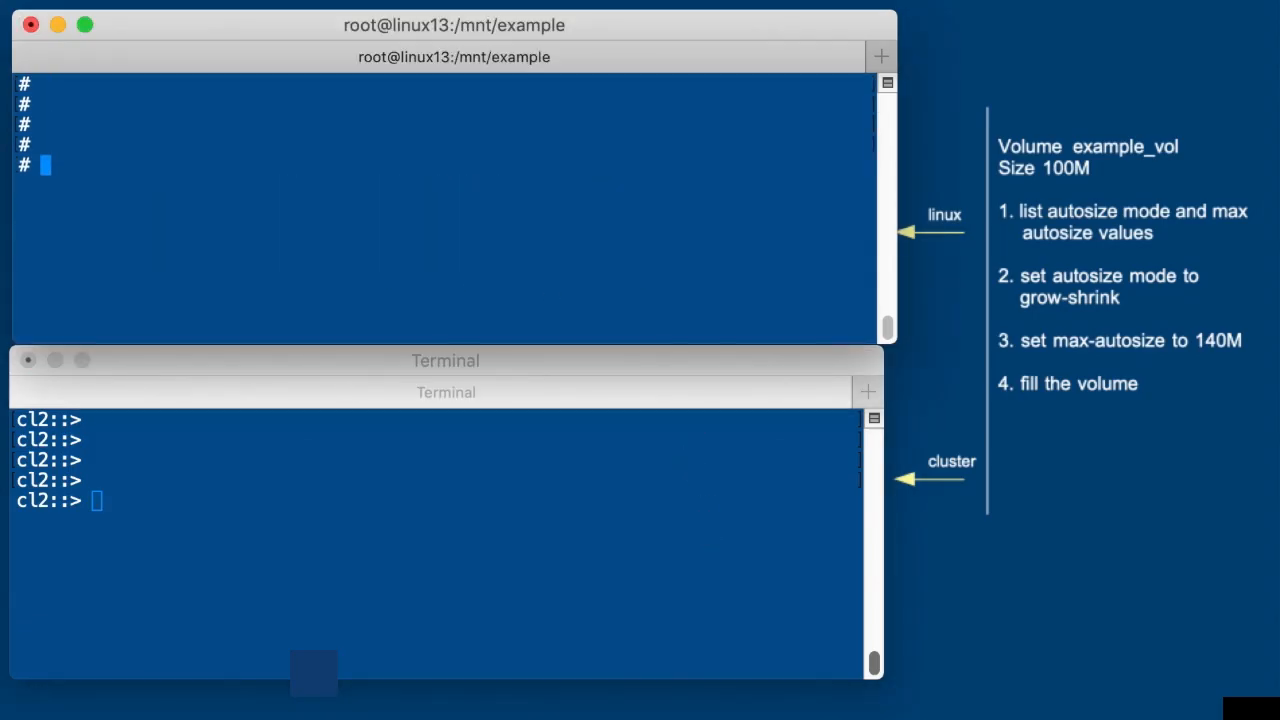
pyautogui.write('done')
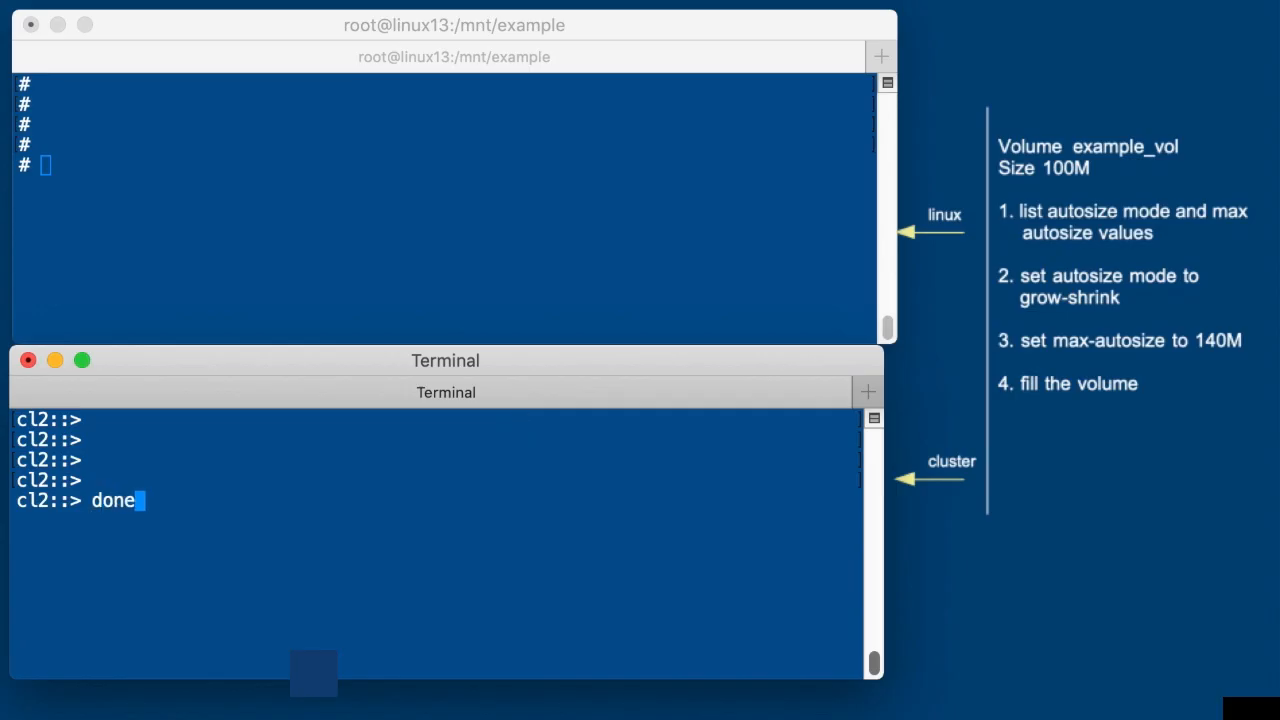
pyautogui.write('!')
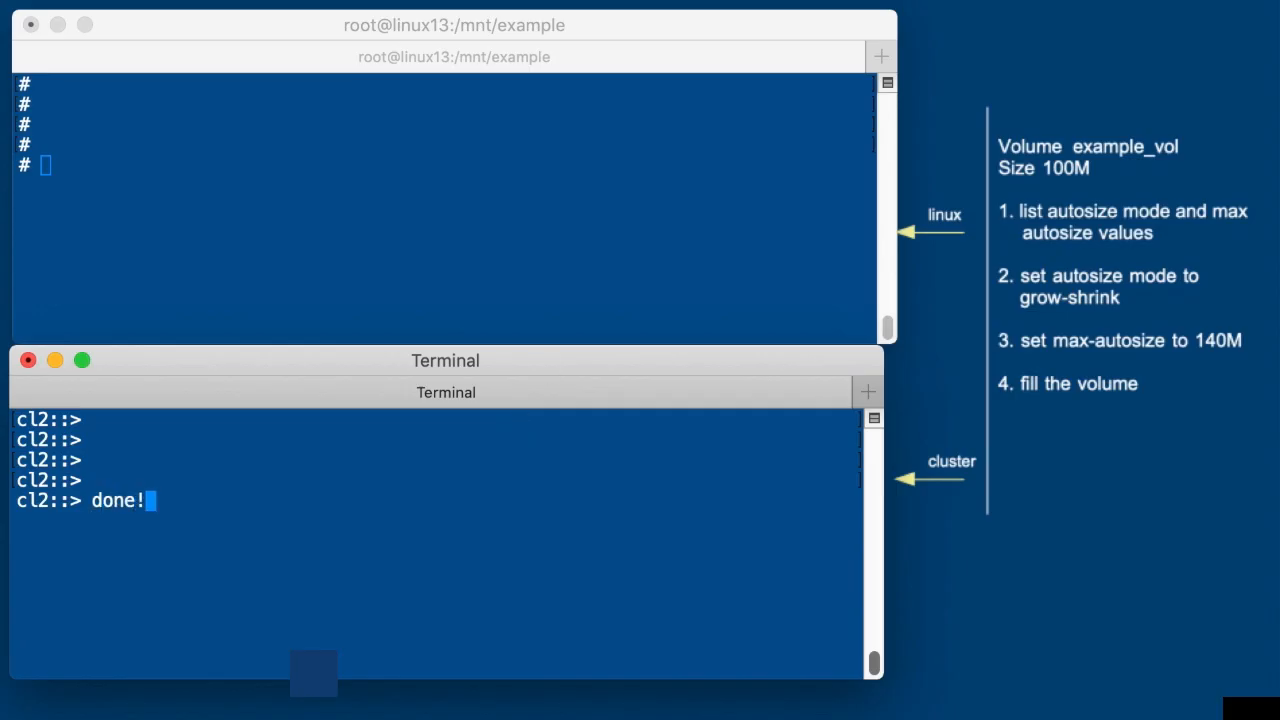